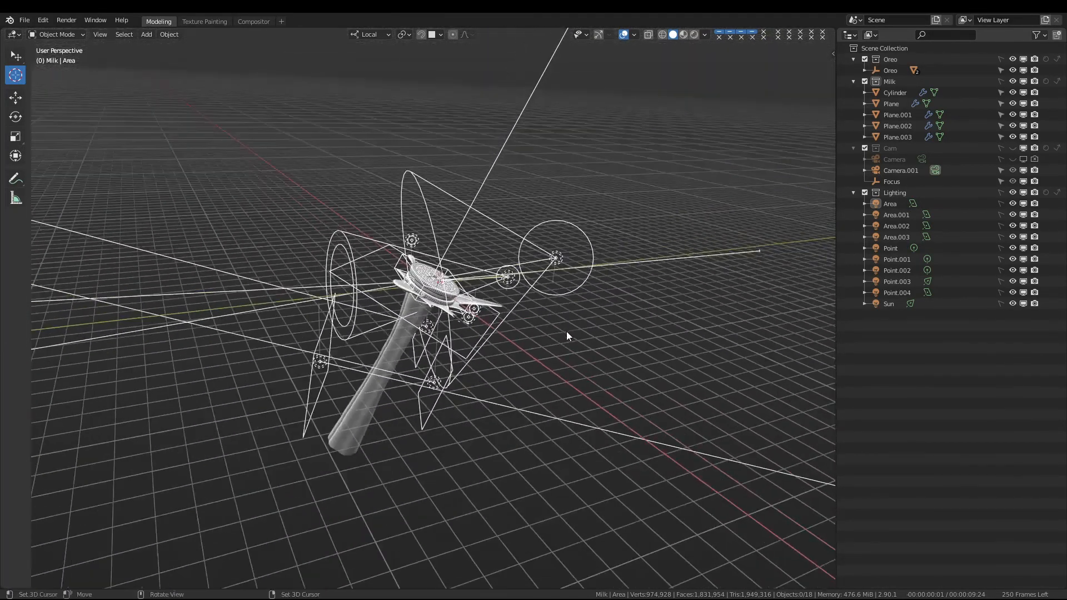
Hide the Area, Area.001–Area.003 and Point lights in the Outliner
drag(568, 337, 626, 349)
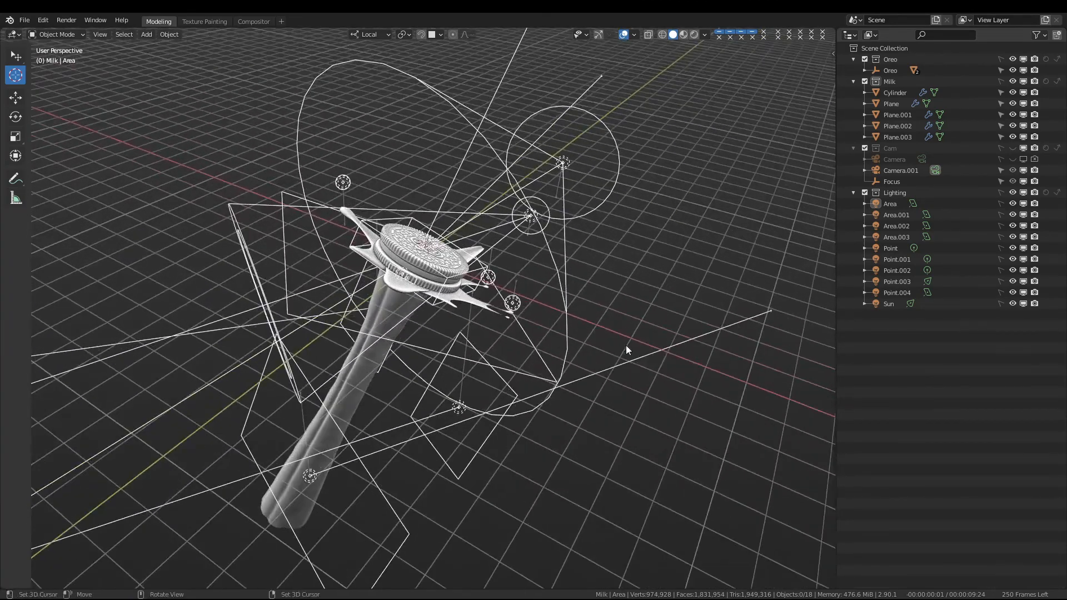
click(890, 203)
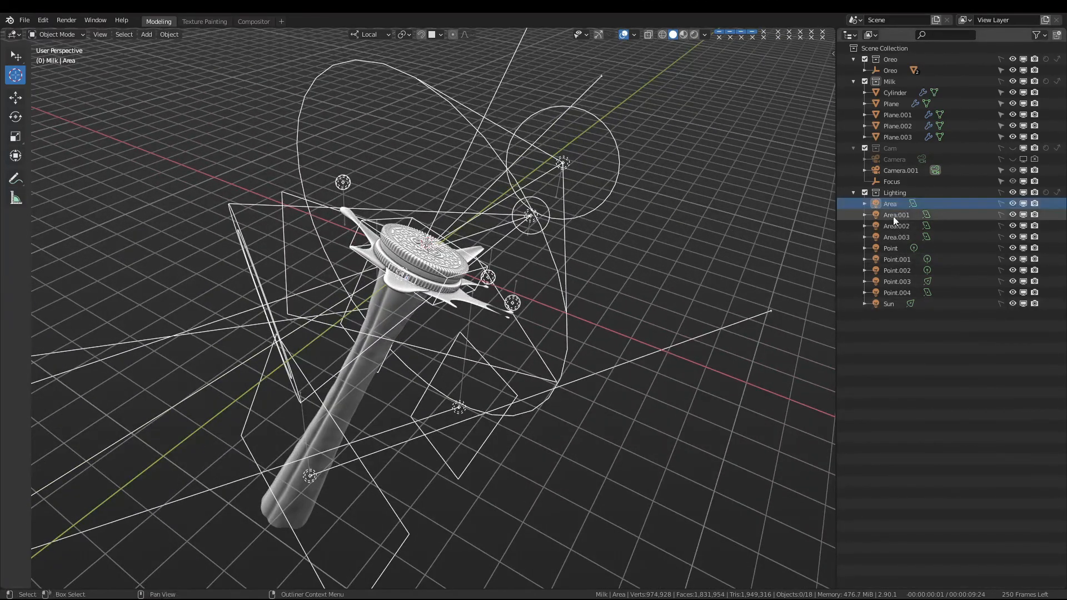
click(896, 215)
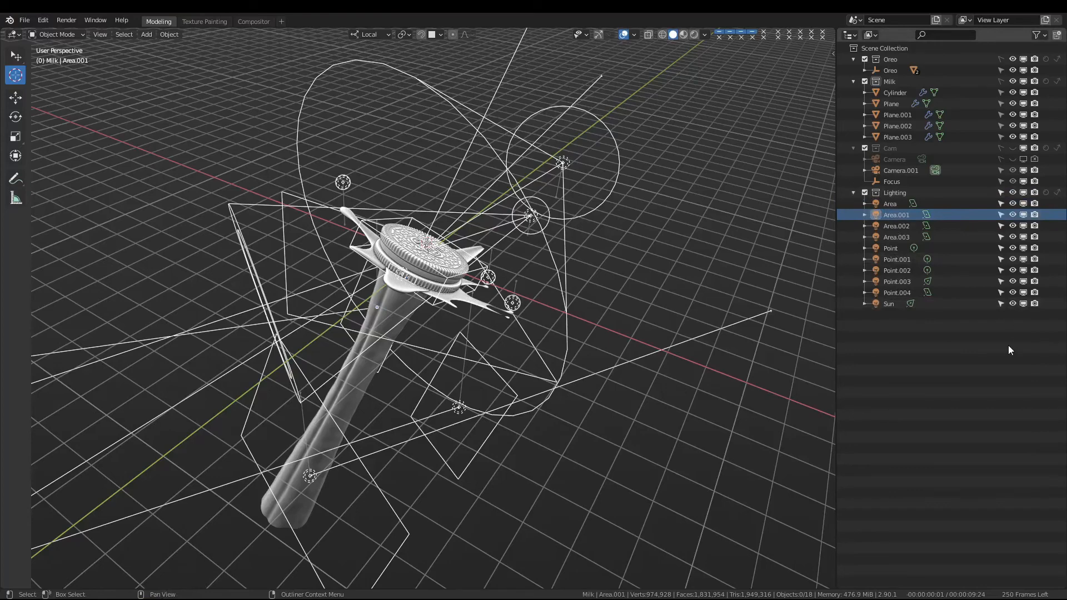
click(896, 237)
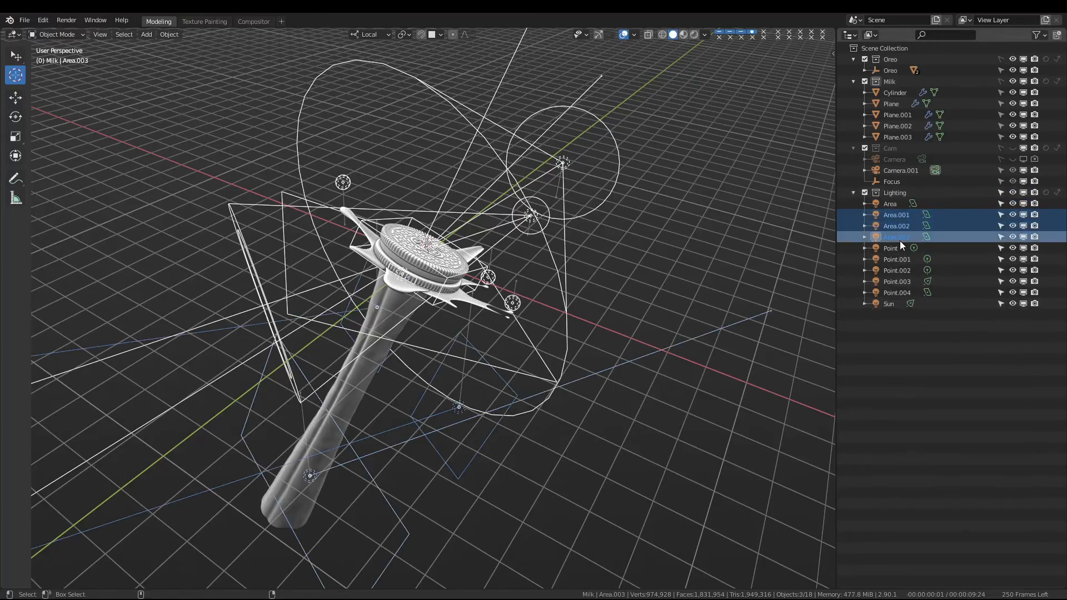
click(891, 248)
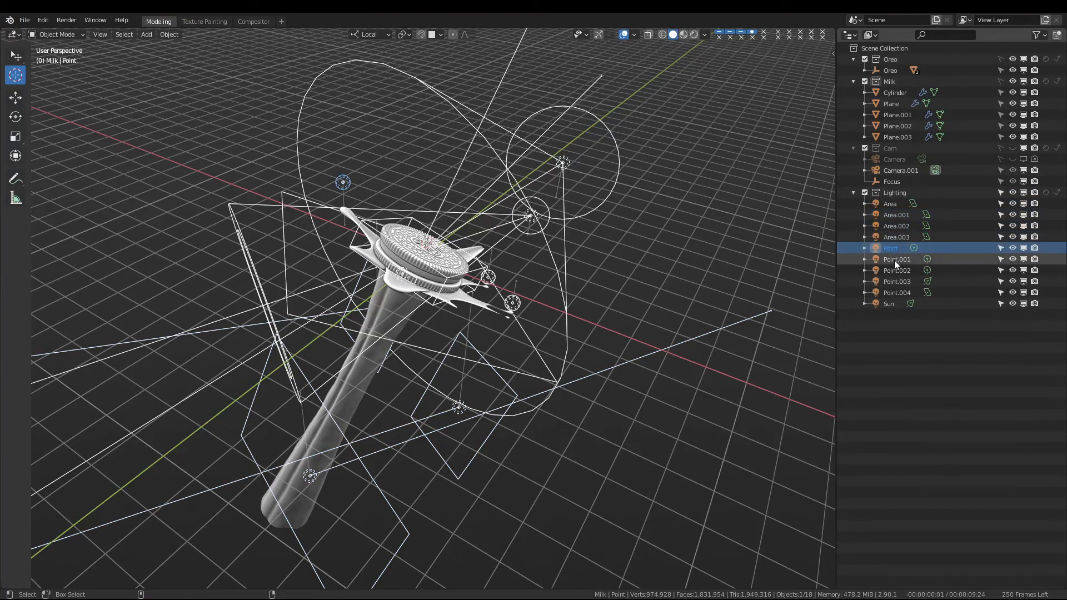
Hide Point through Point.004 so only Point.003 stays visible, with the splash in black silhouette
click(897, 281)
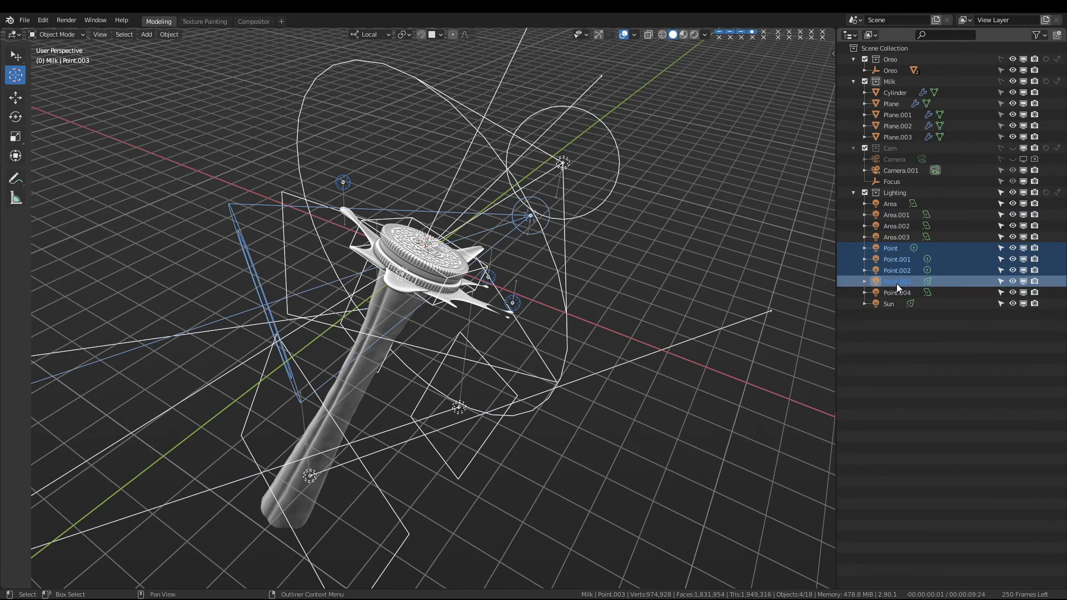
click(897, 292)
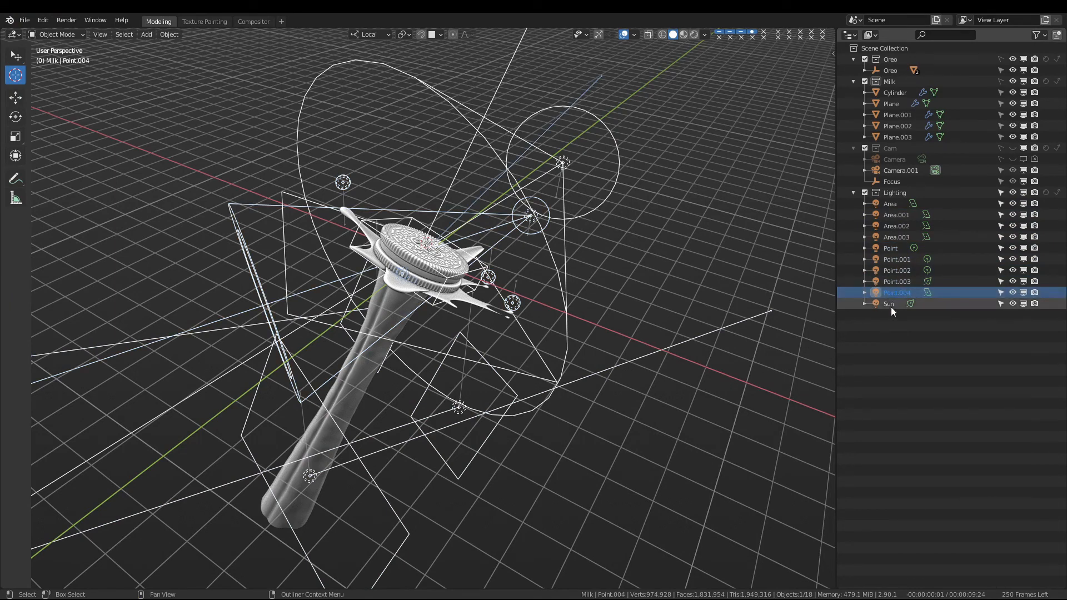
click(889, 303)
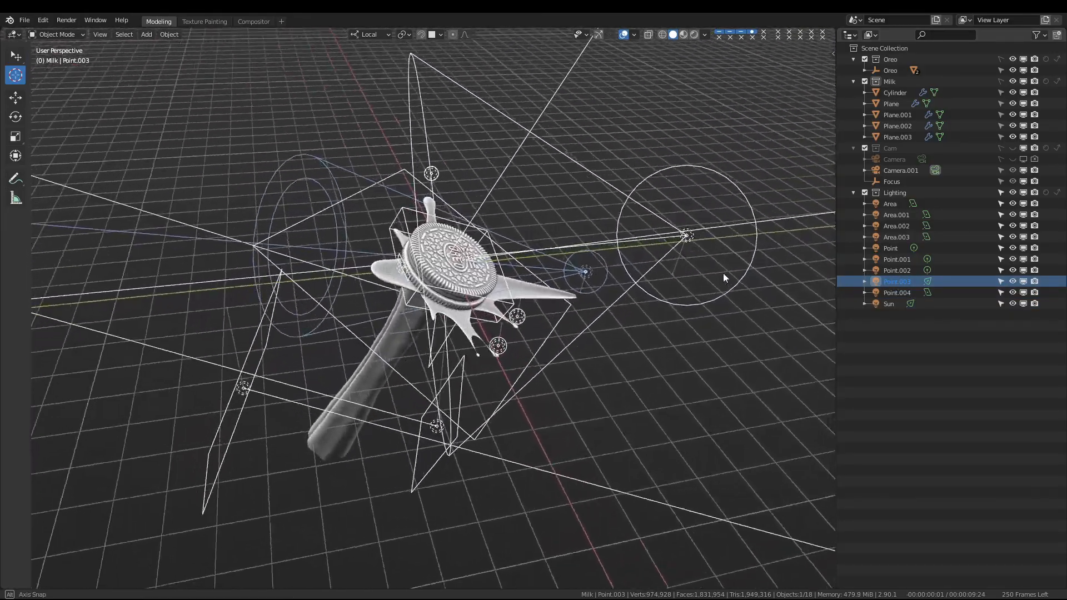
drag(724, 278, 674, 260)
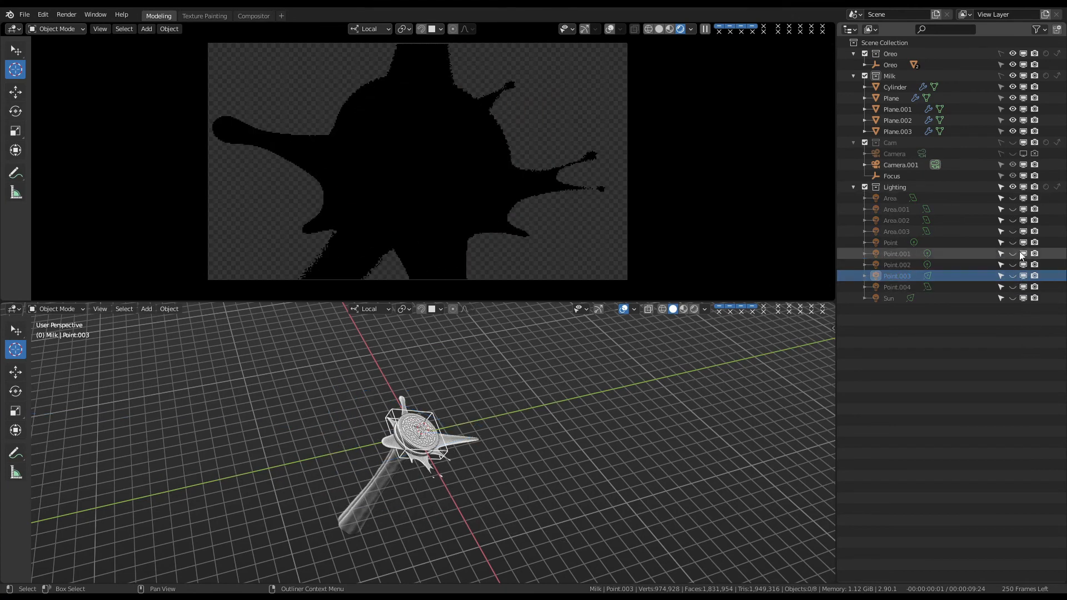
Show Point.003's light settings in a new Properties area: 2000 W spot, 37° cone, 0.420 blend
click(1013, 276)
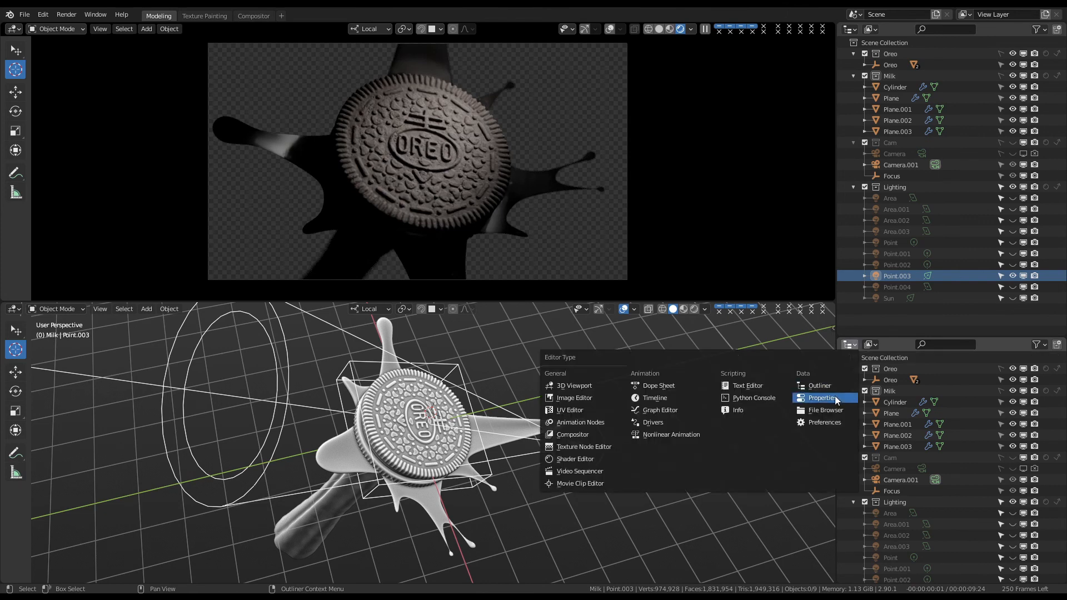
click(822, 397)
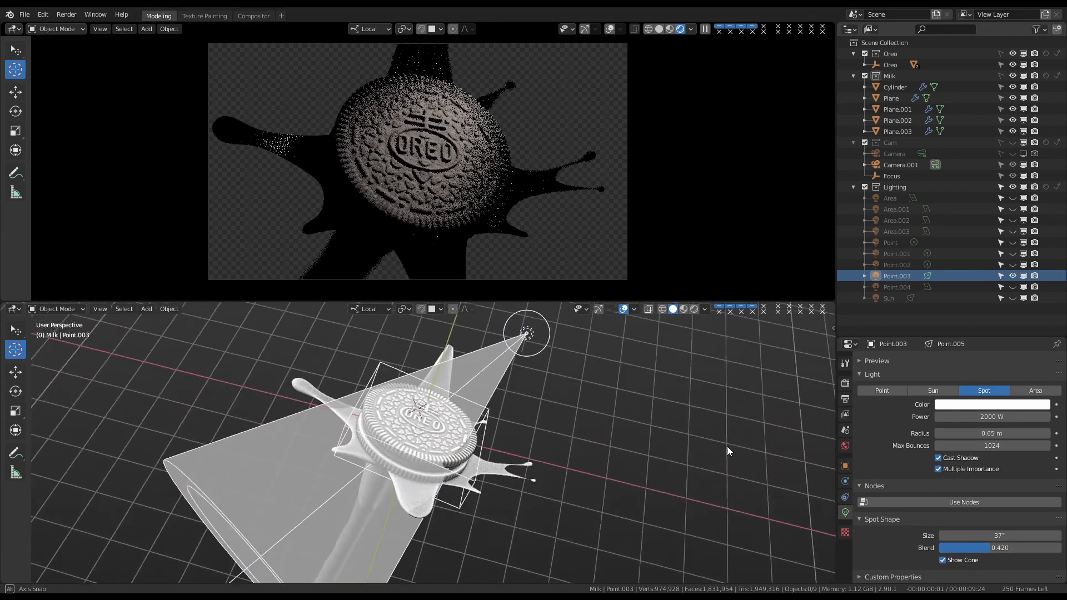
Move the Point.003 spot beside the cookie and set radius 0.65 m, blend 0.420
drag(728, 451, 779, 415)
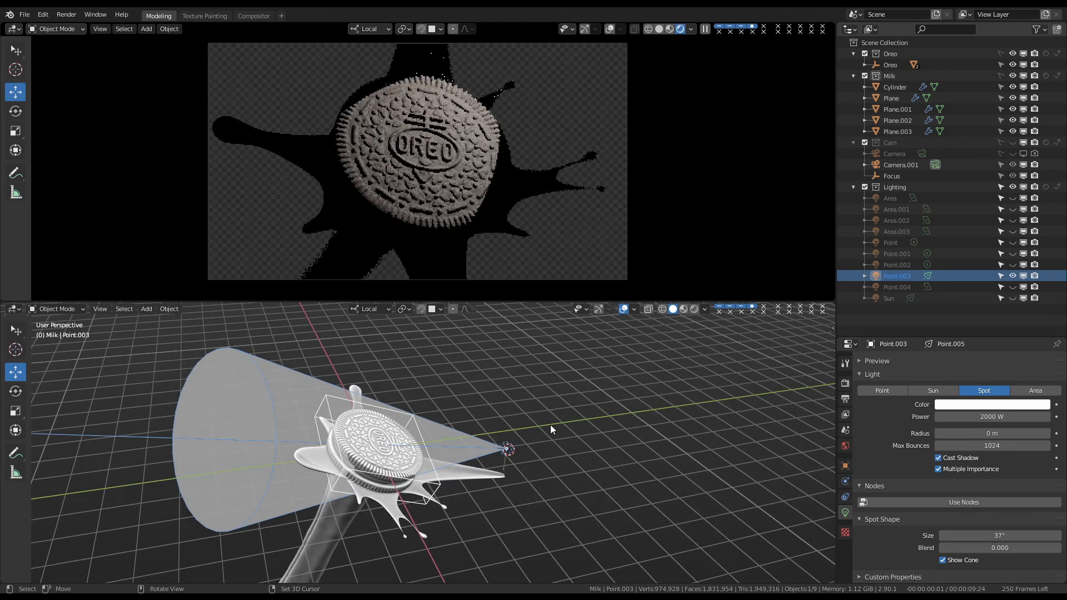
drag(507, 449, 585, 439)
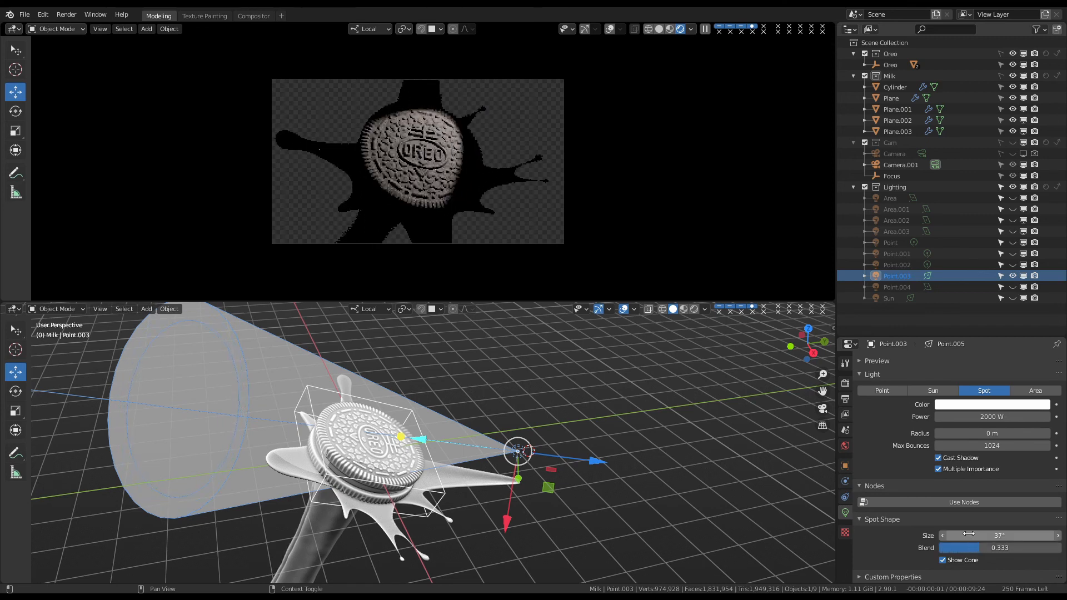
drag(981, 535, 1007, 535)
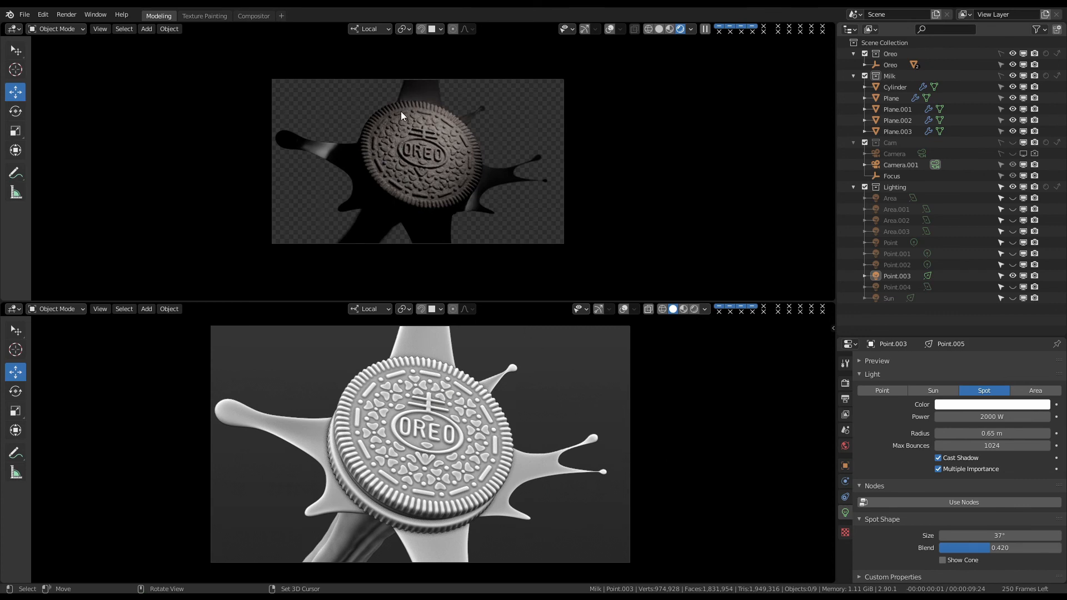
mouse_move(420, 184)
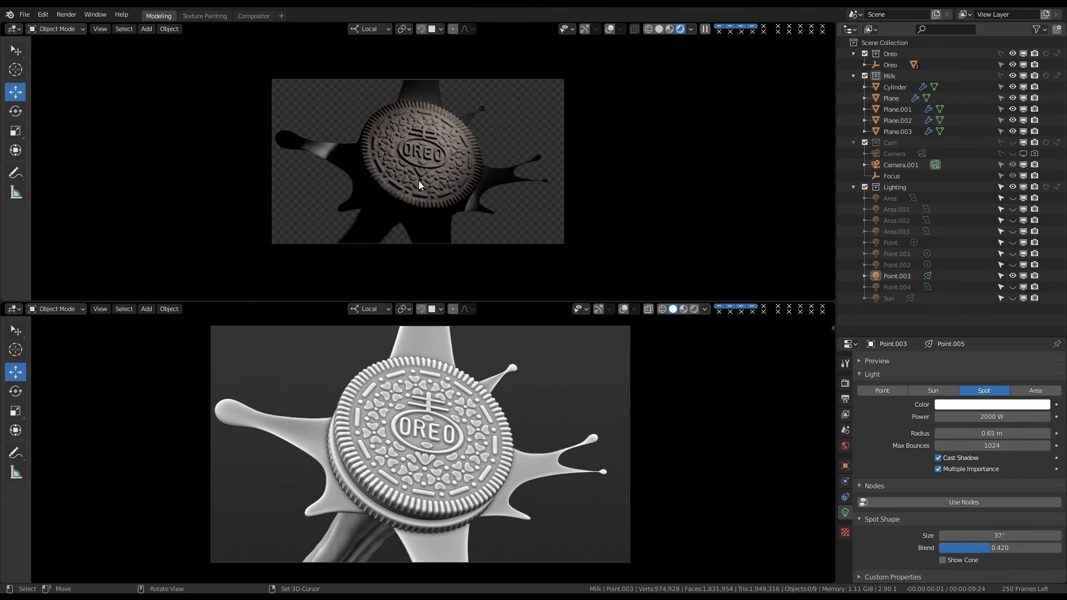
mouse_move(464, 141)
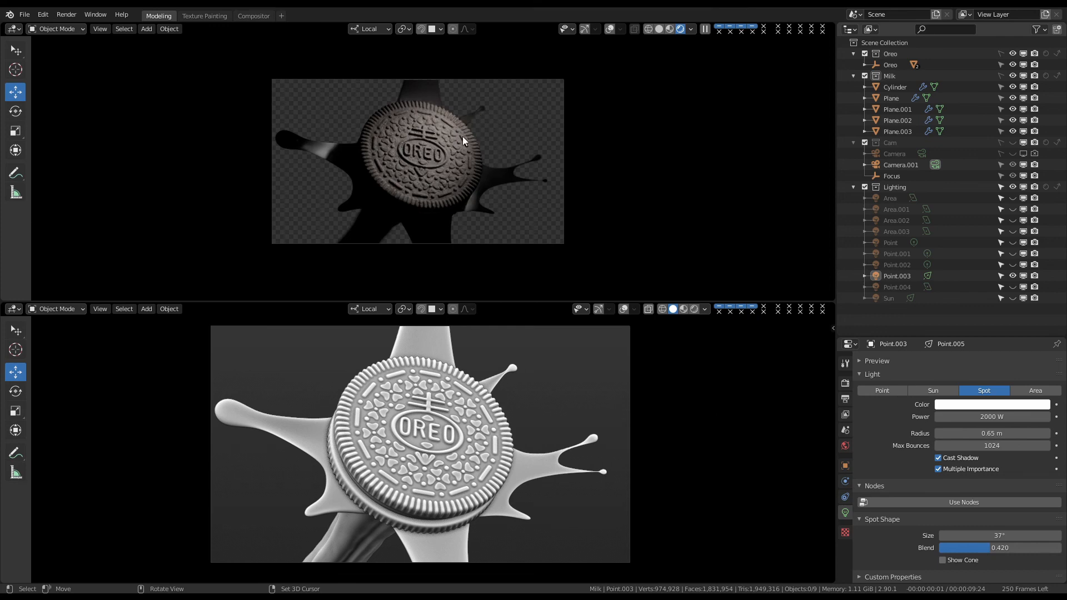
mouse_move(382, 262)
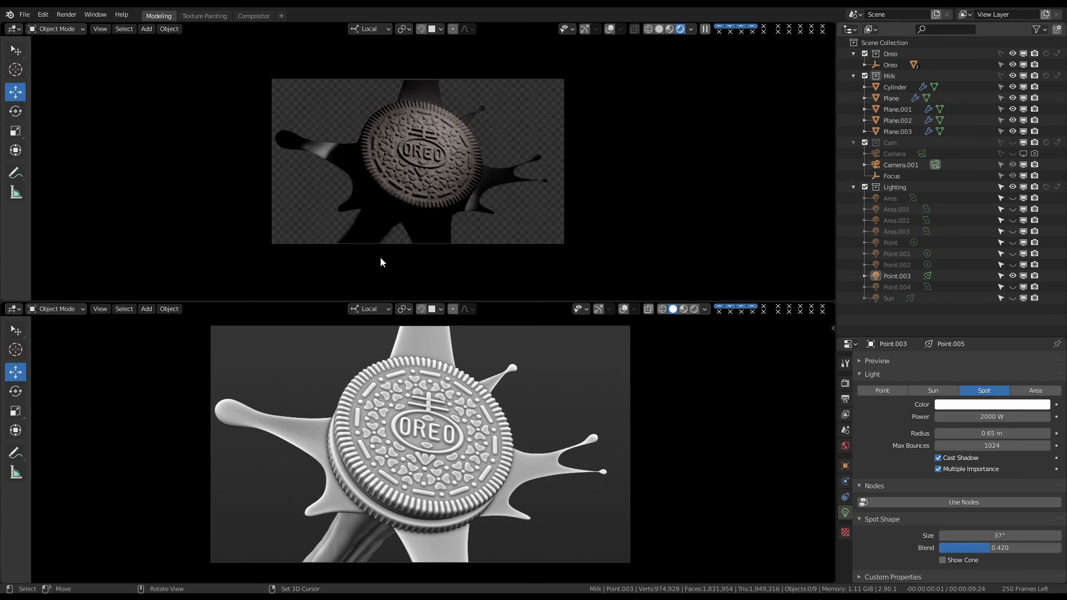
mouse_move(372, 538)
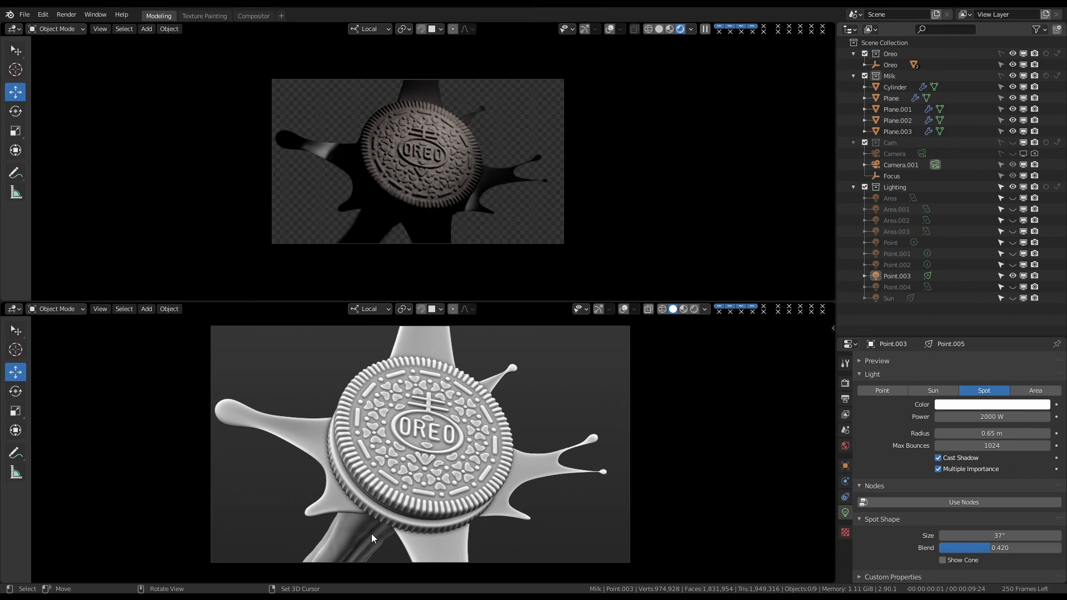
mouse_move(346, 527)
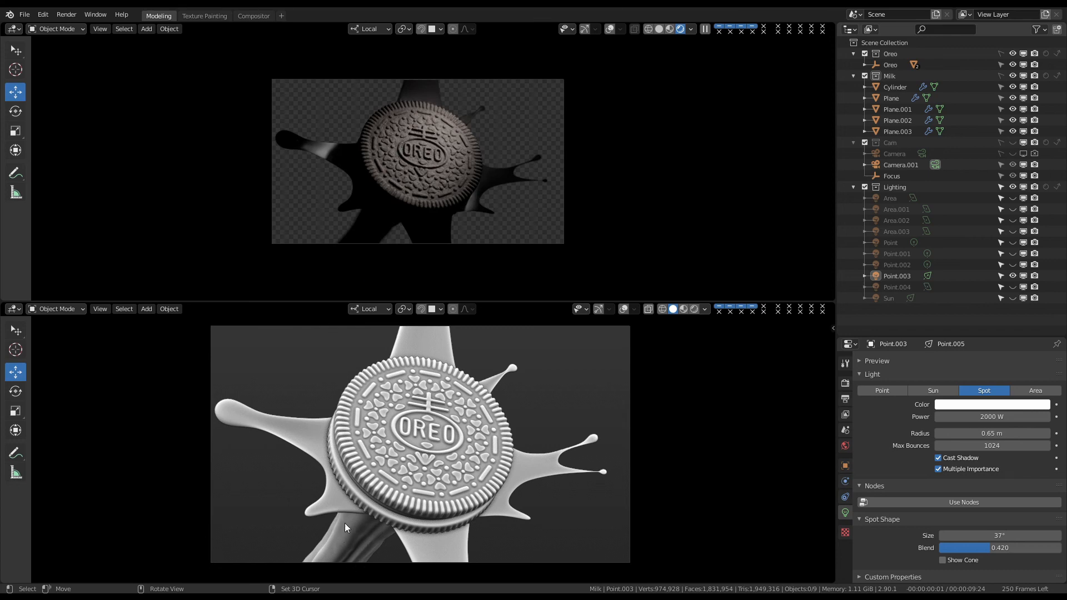
mouse_move(337, 560)
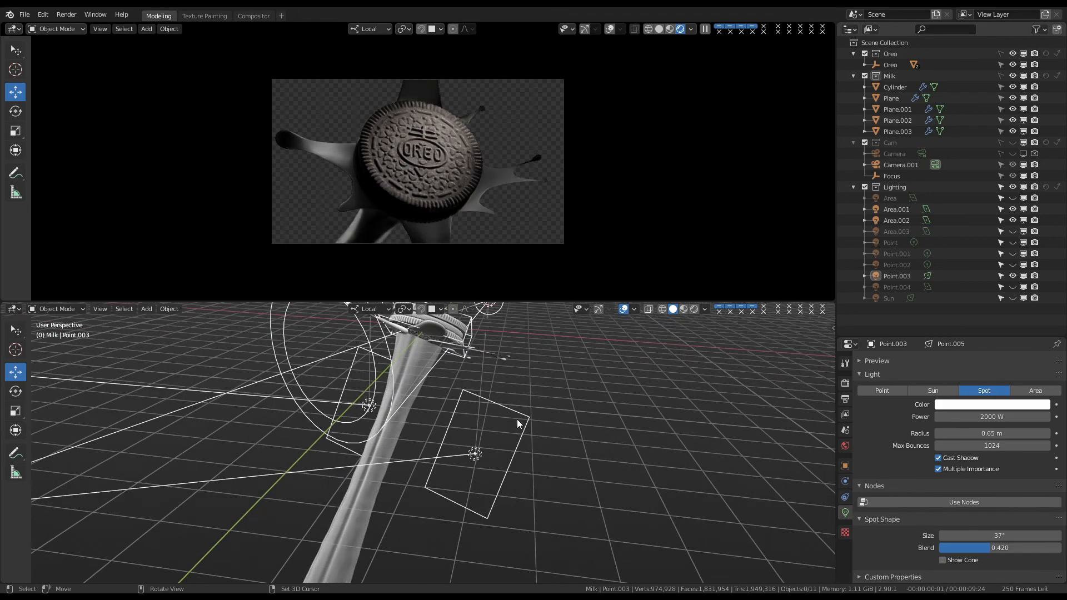
Switch on the 100 W Area.003 light and move it down beside the milk column
click(896, 209)
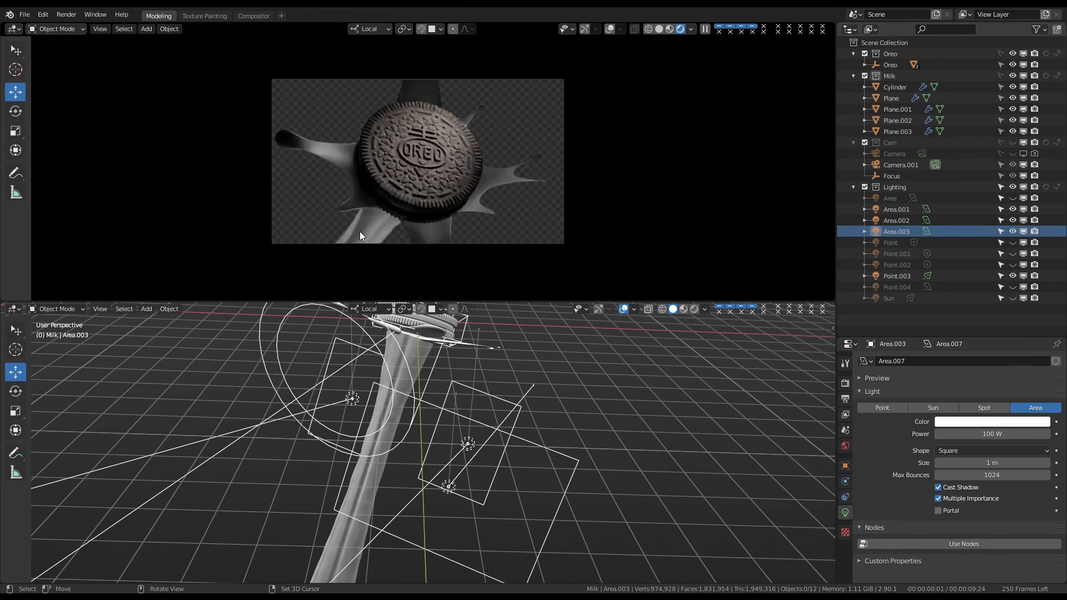
drag(311, 194, 414, 266)
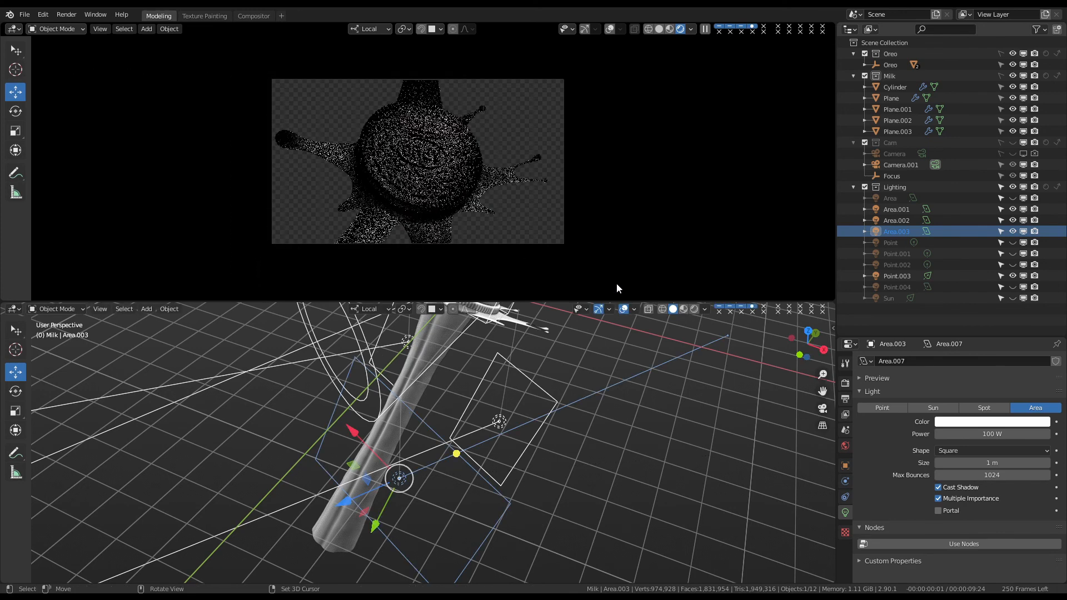
Switch on the Sun light, a 2000 W wide spot, to light the Oreo and splash
click(889, 298)
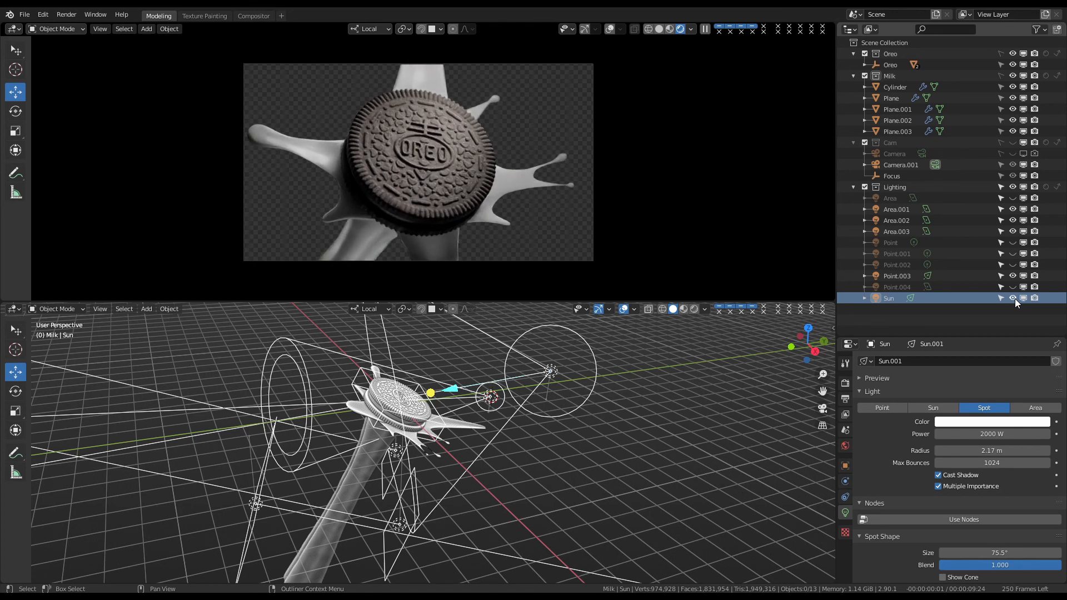
Reposition the Sun to the right and switch on Point, Point.001 and Point.002 for extra highlights
drag(408, 443, 510, 381)
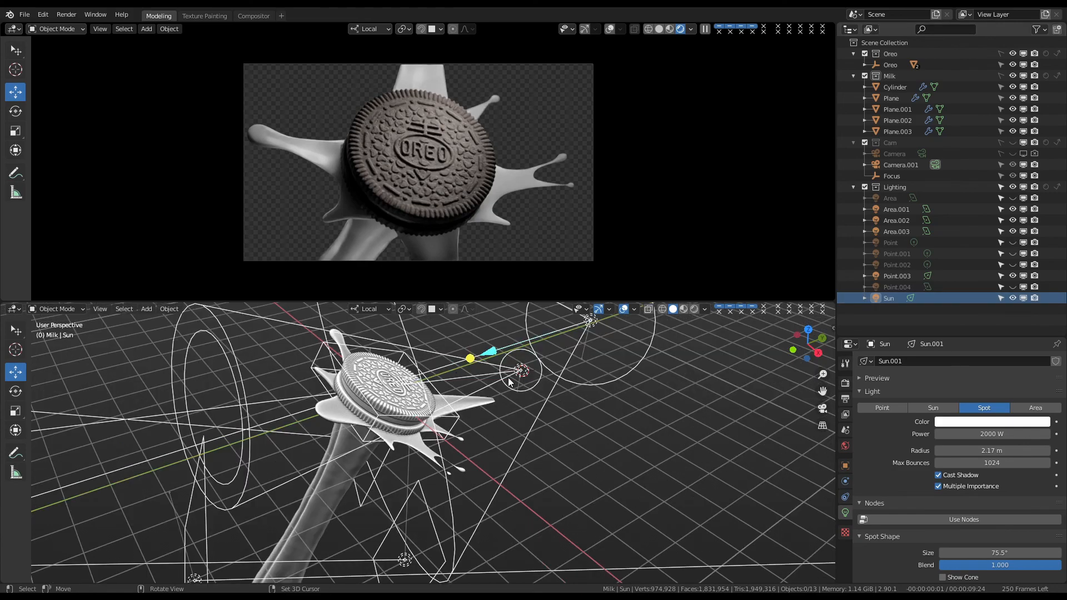
drag(510, 382, 667, 453)
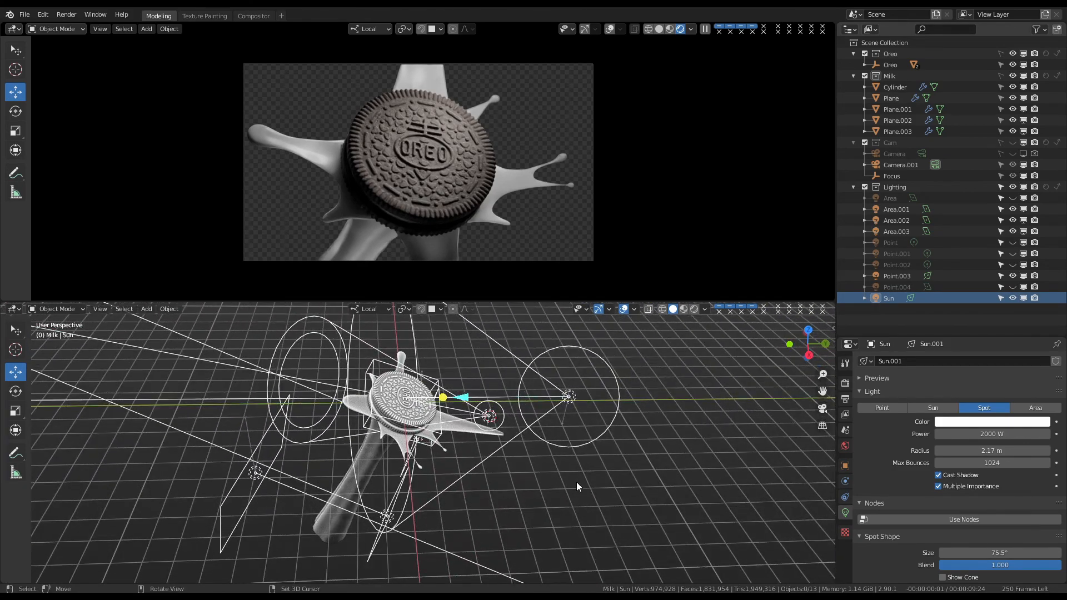
mouse_move(351, 172)
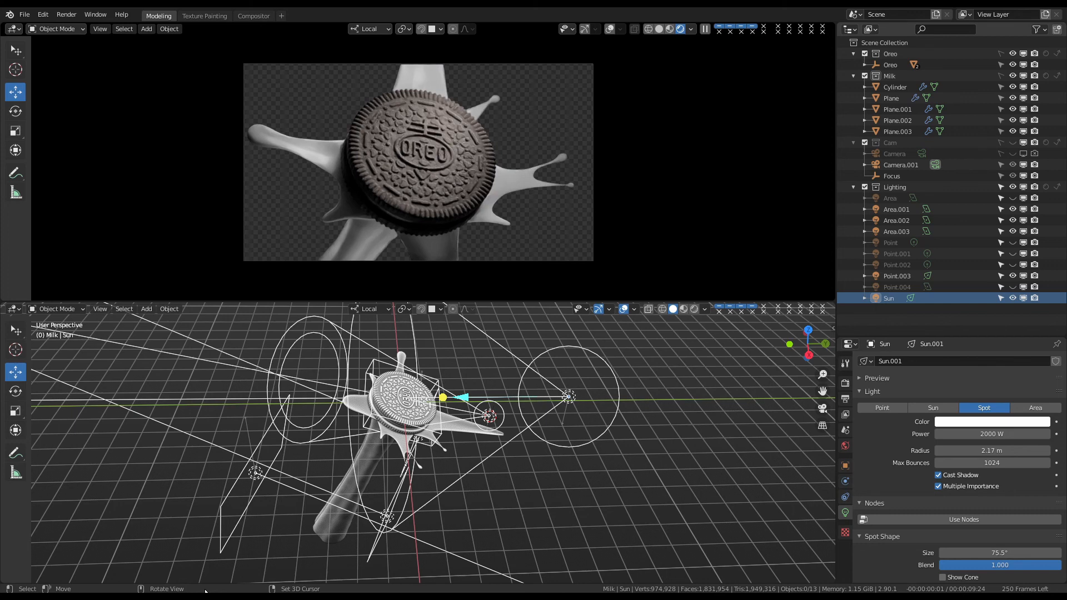
mouse_move(391, 217)
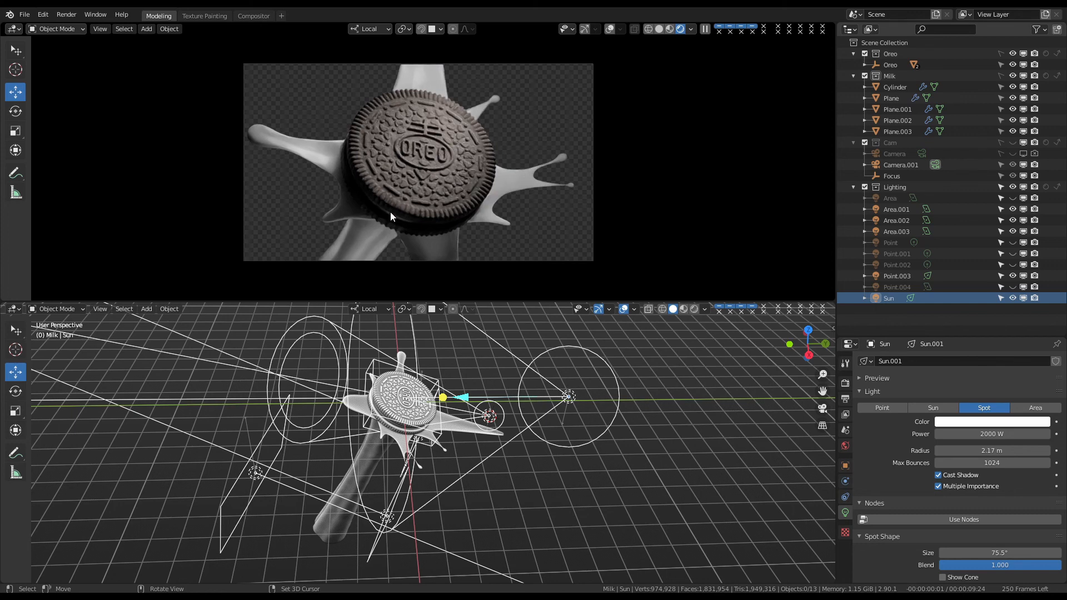
mouse_move(435, 227)
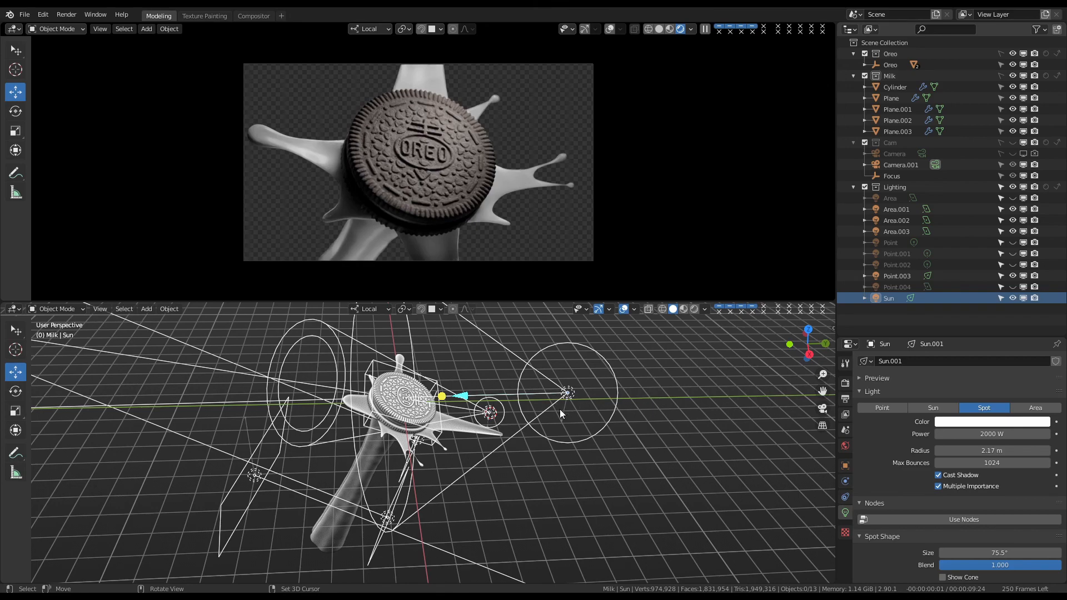
drag(561, 413, 527, 457)
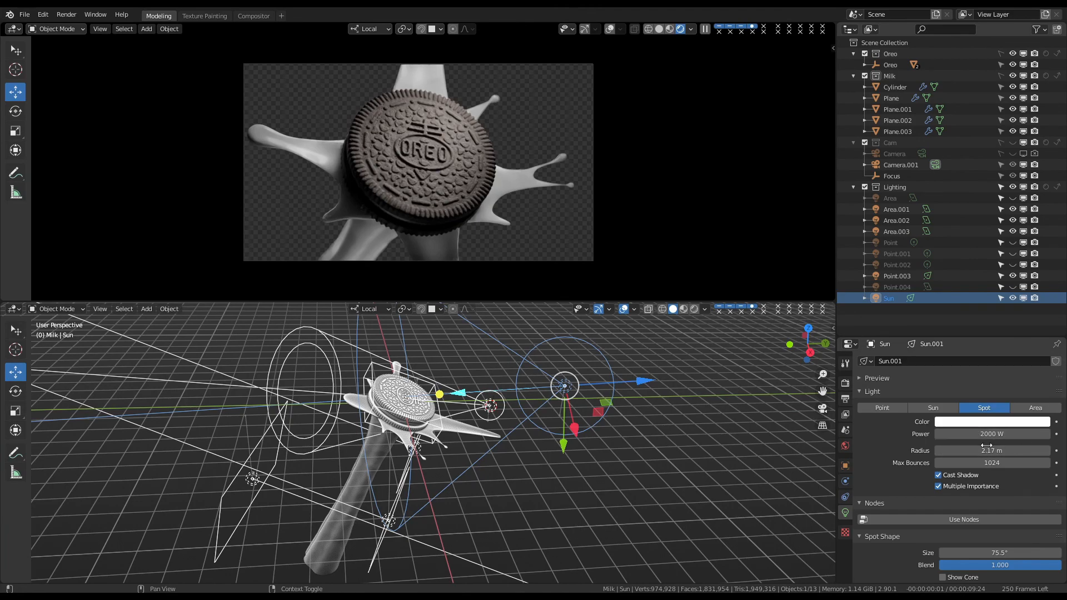
click(945, 560)
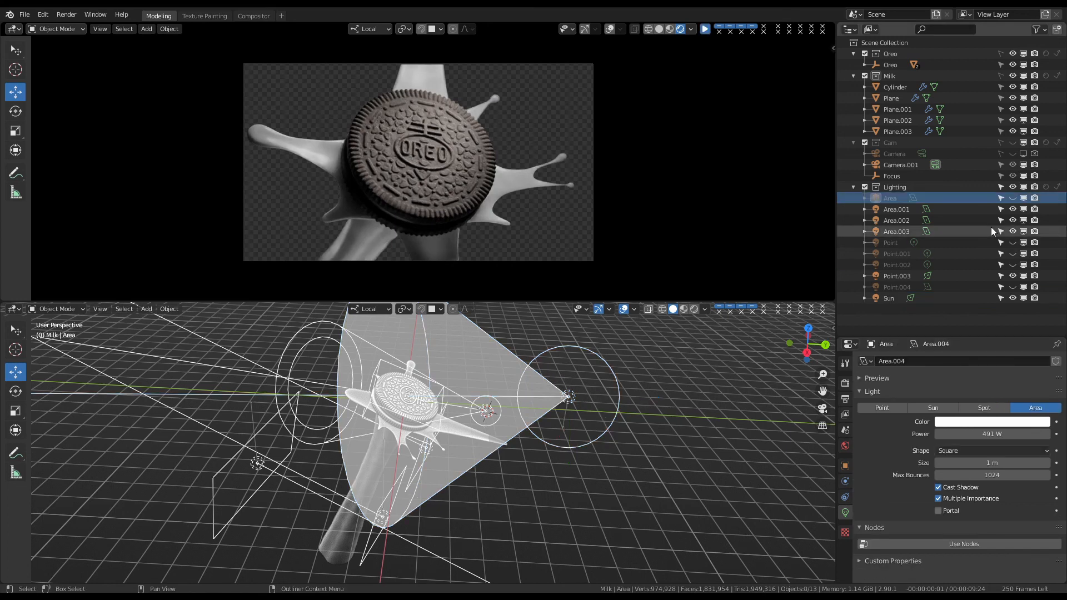
click(705, 29)
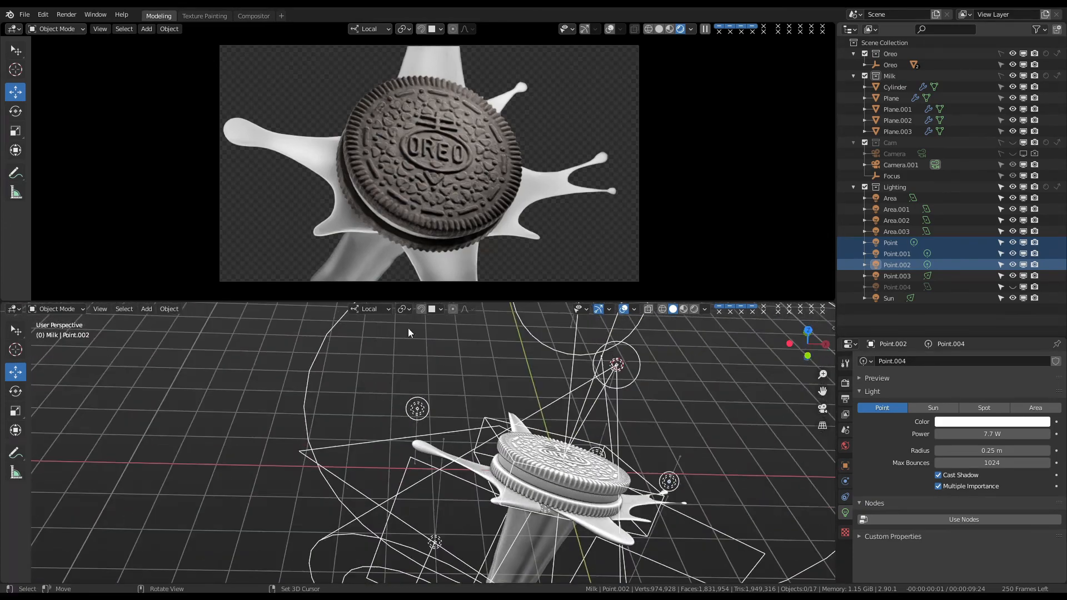
Switch on Point.004 and limit the preview to a small render region over the left milk splash
drag(217, 106, 287, 156)
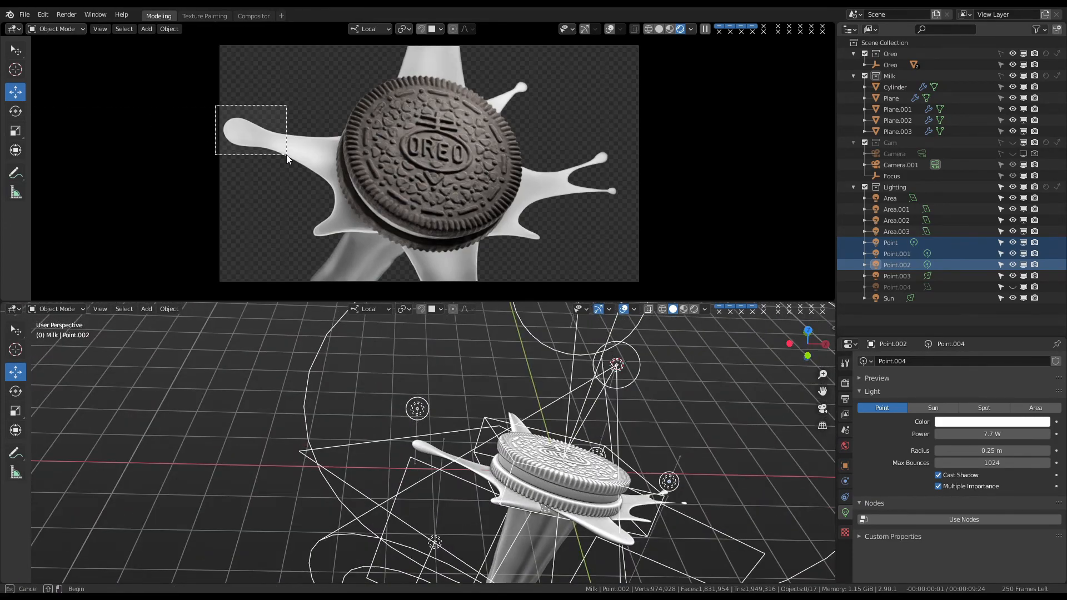
click(891, 242)
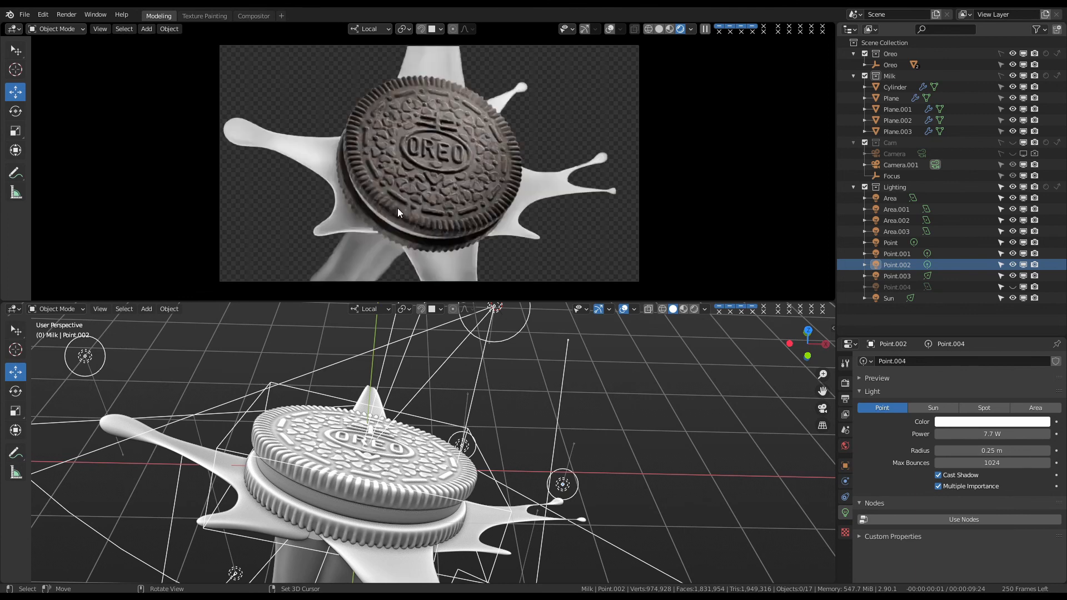
mouse_move(385, 229)
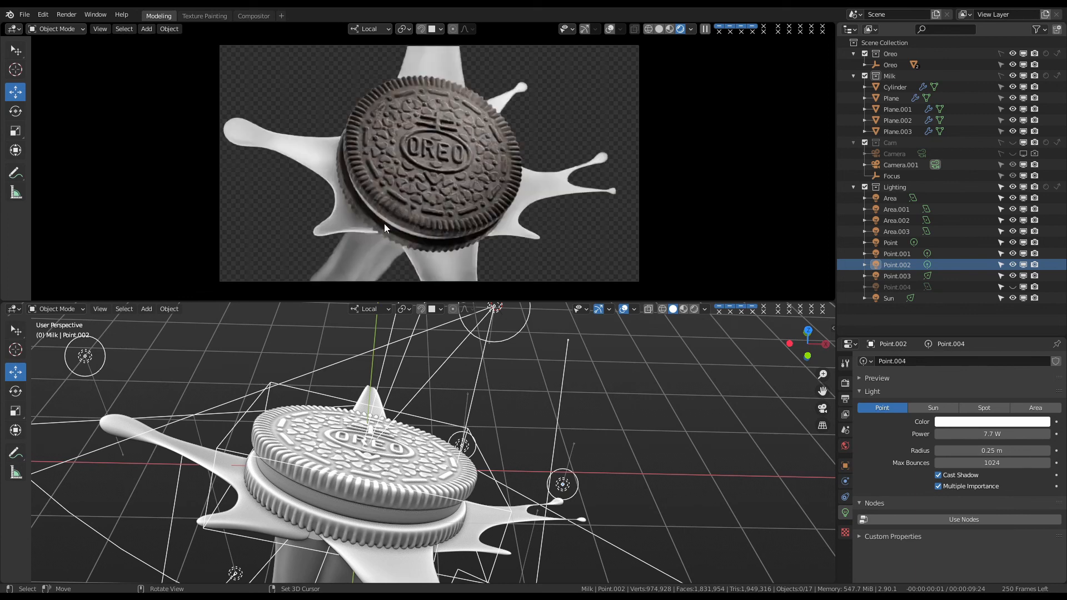
drag(385, 213, 429, 242)
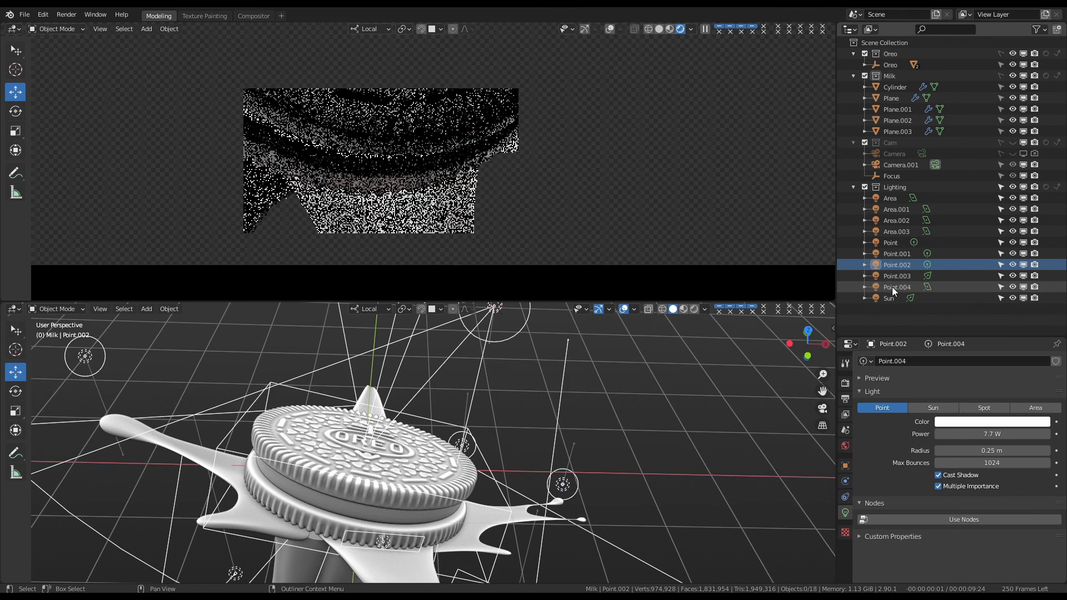
Clear the render region and make Point.004 a 1 W square area light
click(897, 287)
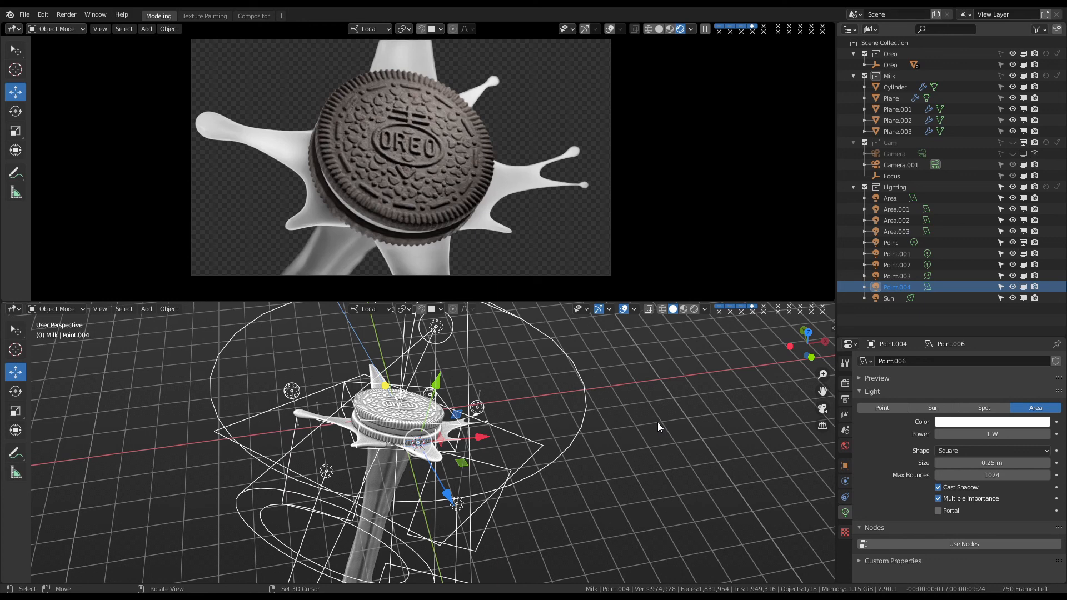
mouse_move(367, 558)
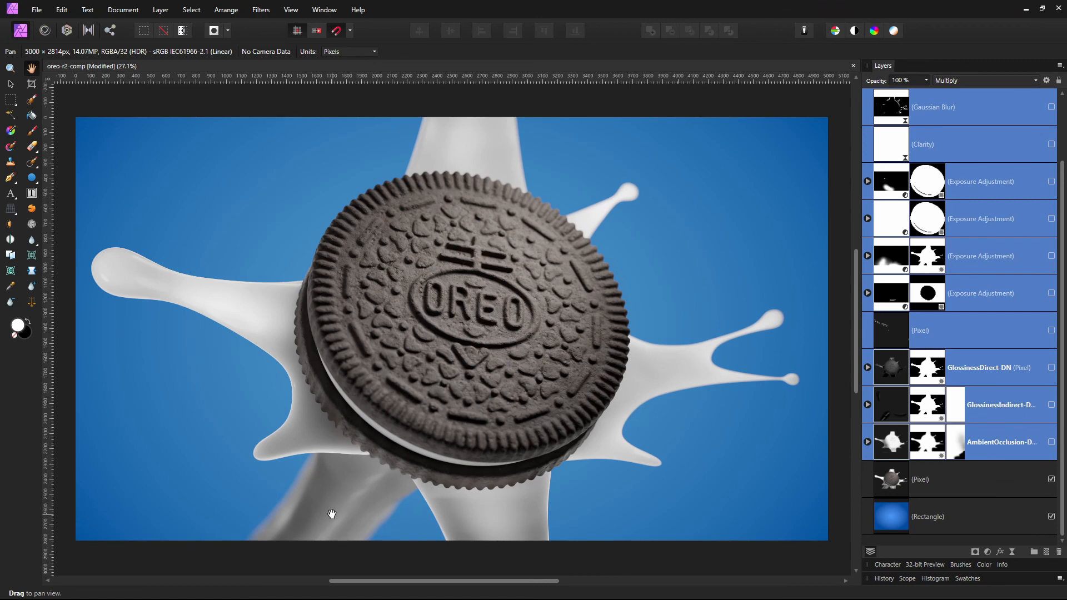
mouse_move(520, 502)
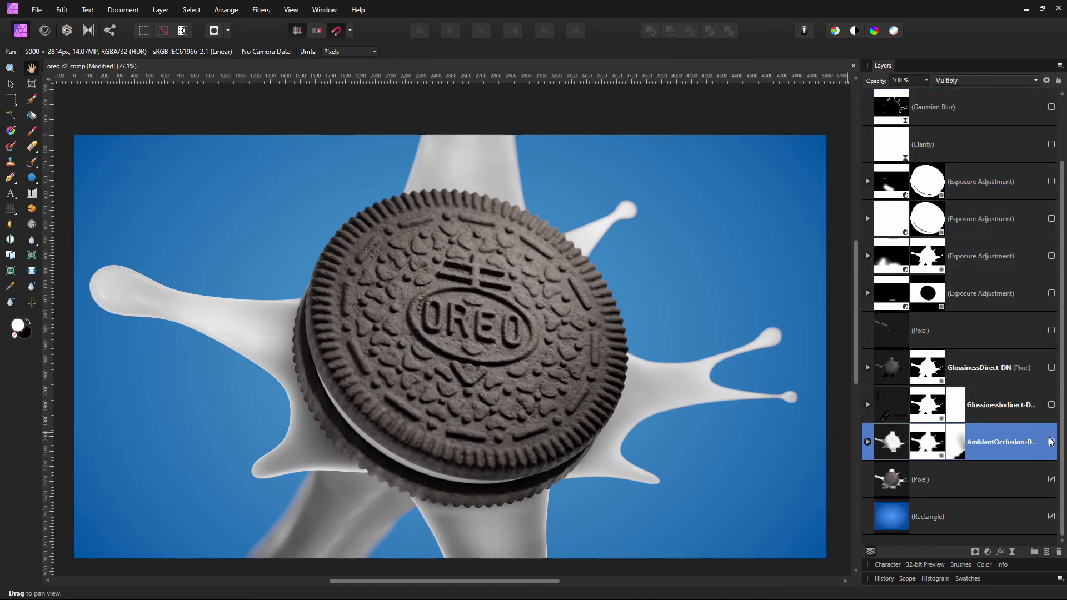
Show the AmbientOcclusion and GlossinessIndirect pass layers, the glossiness one blended additively
click(1051, 442)
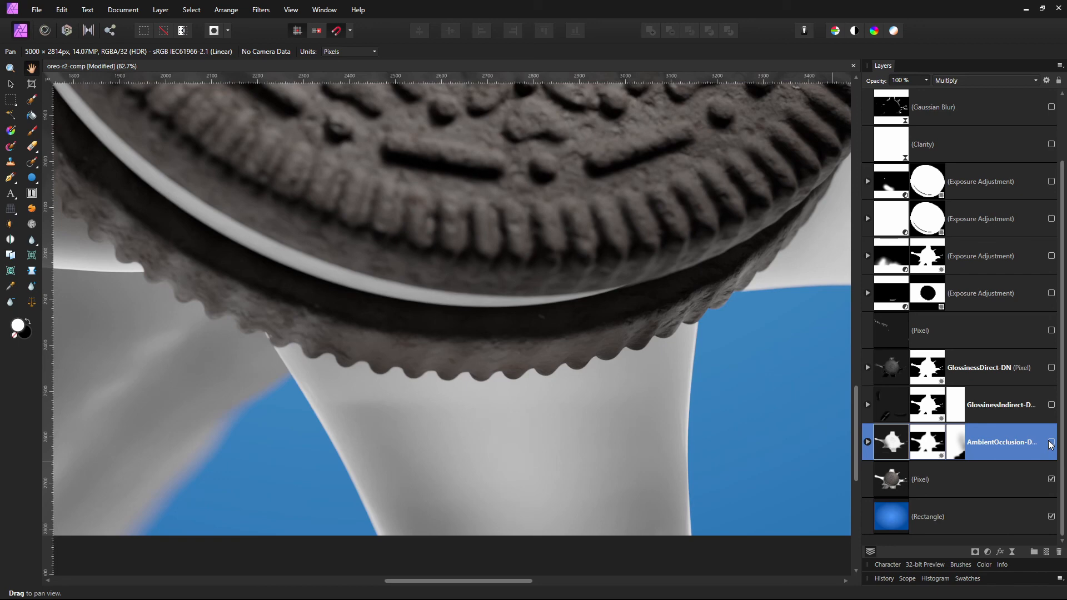
mouse_move(554, 422)
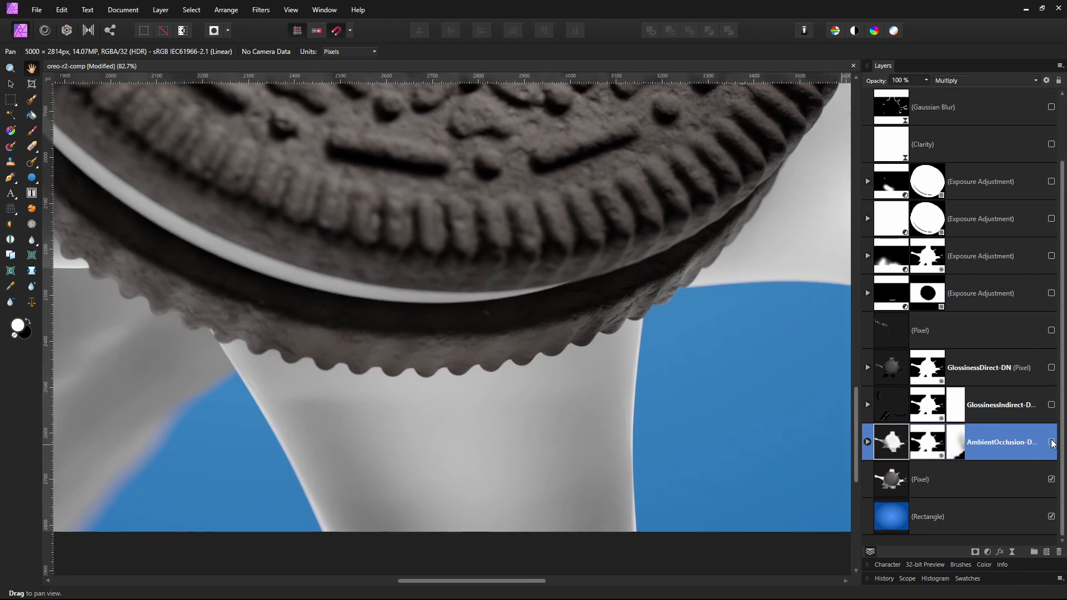
click(1052, 442)
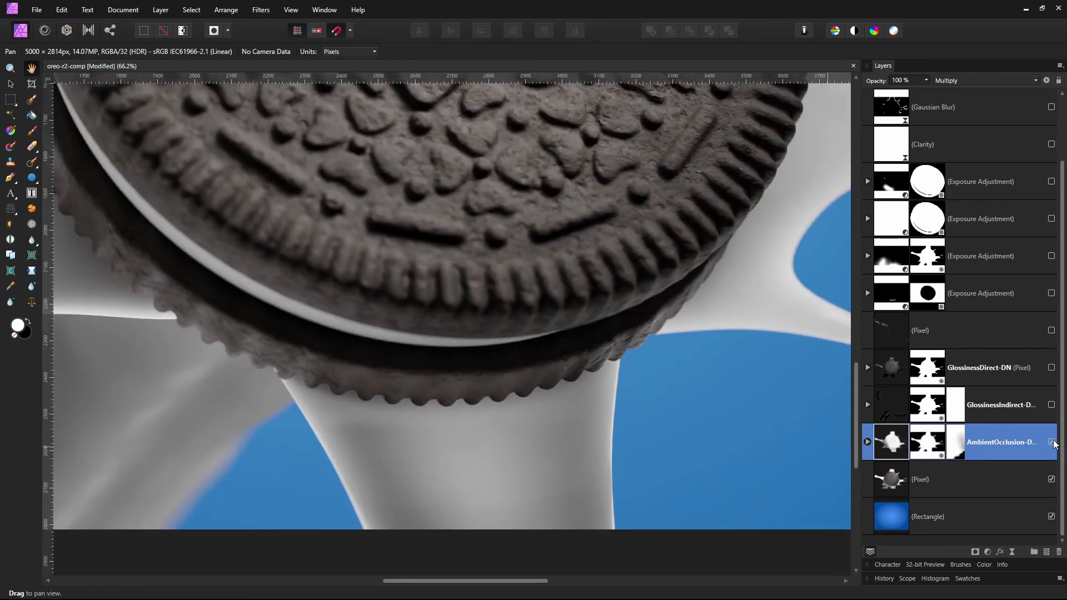
click(1052, 443)
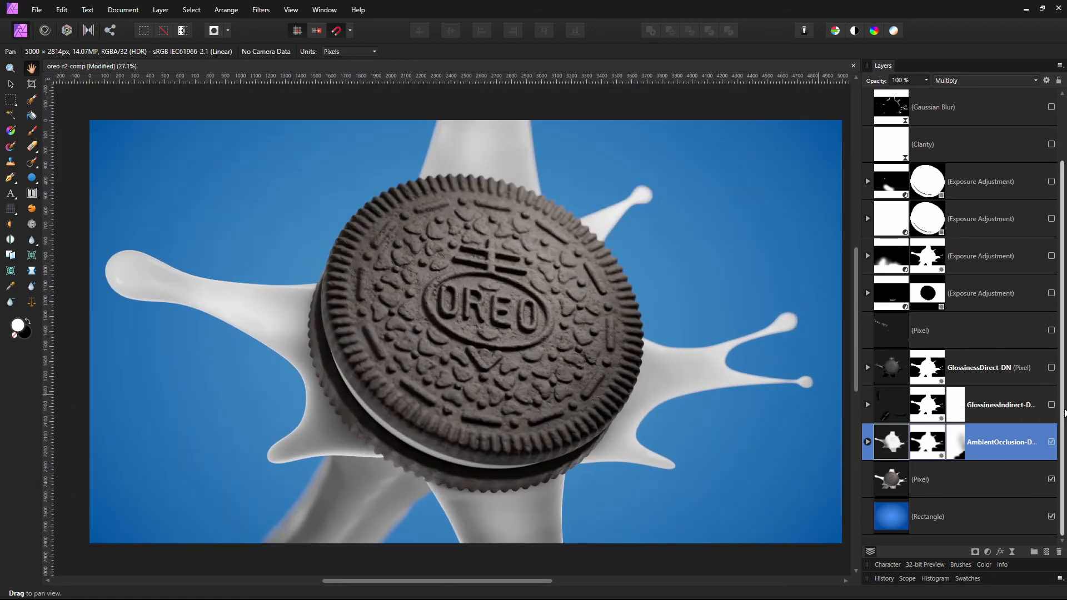
click(1051, 405)
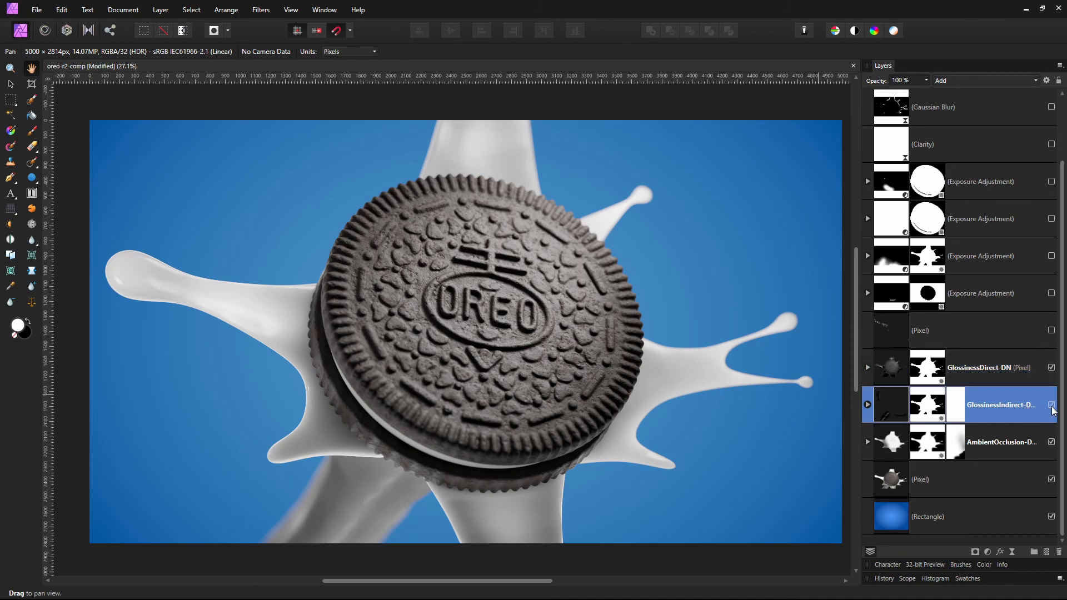
mouse_move(484, 488)
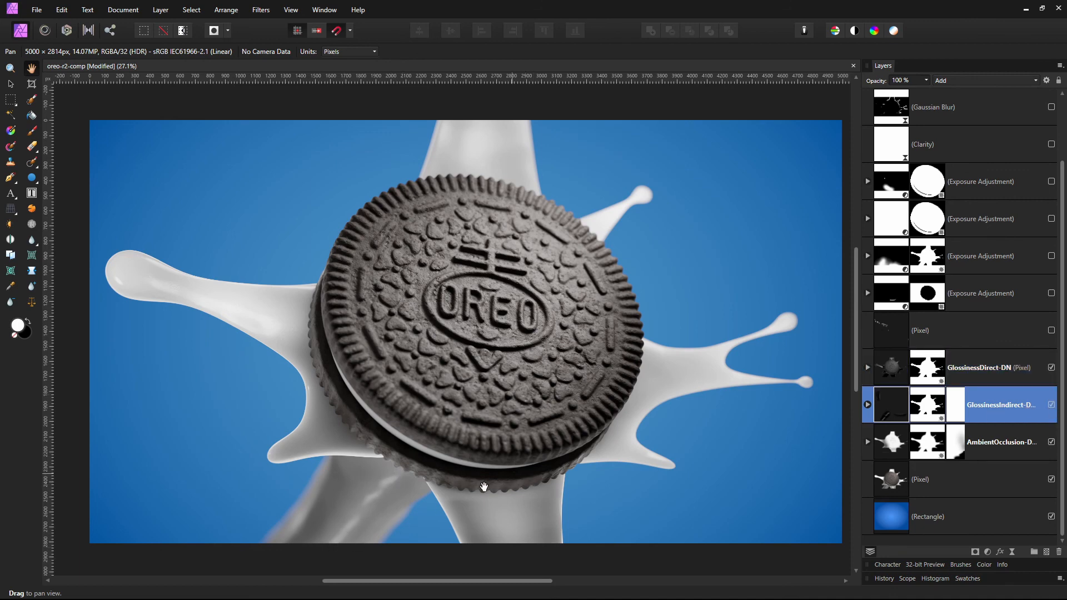
Show the GlossinessDirect-DN pass and the Pixel layer above it, brightening the cookie's highlights
click(1051, 367)
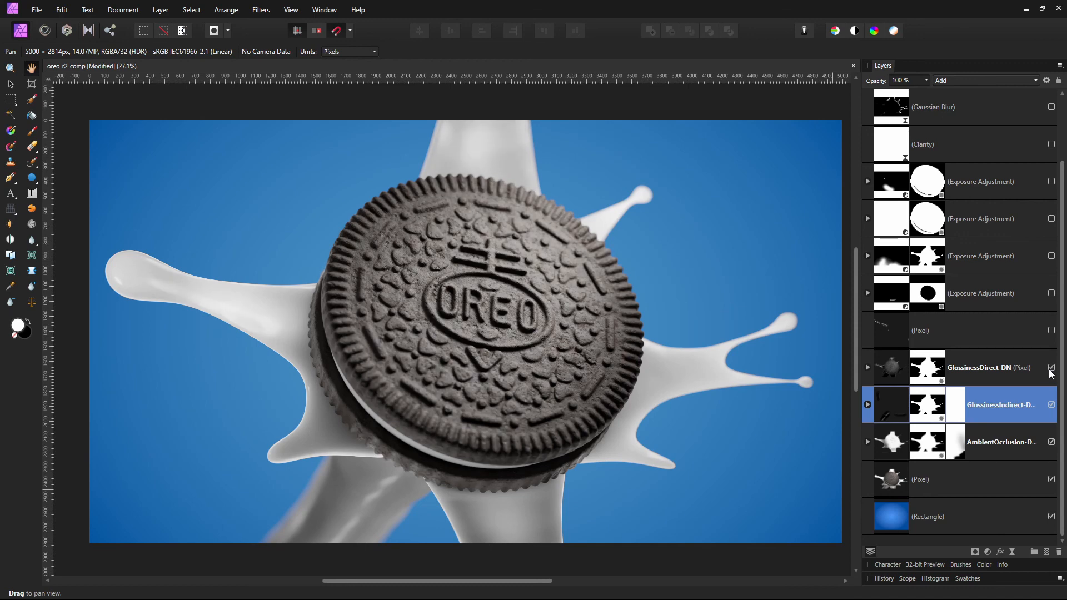
click(1002, 368)
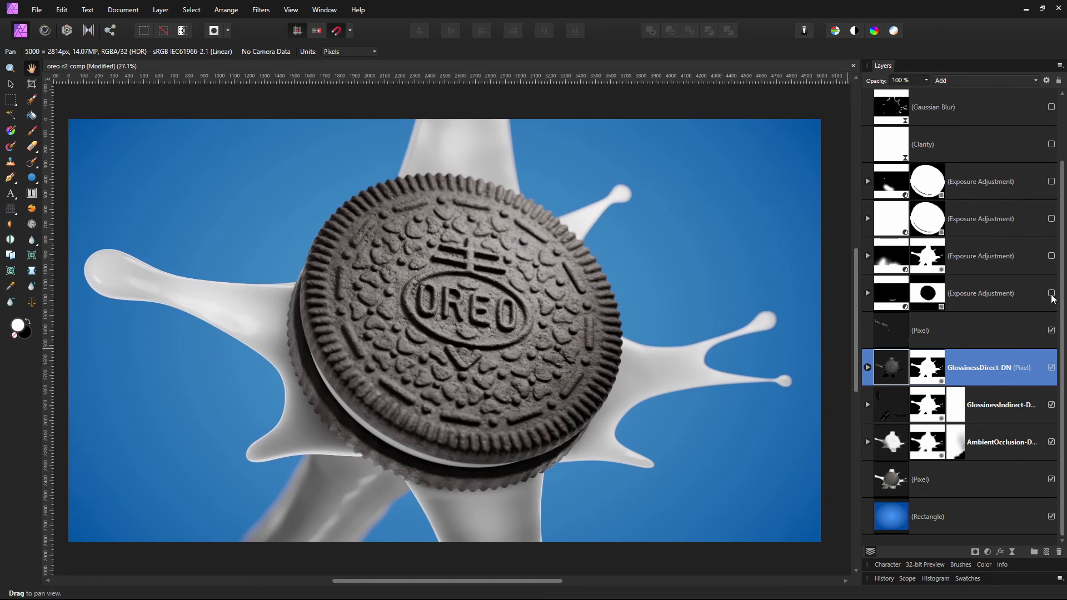
Switch on the lowest exposure adjustment layer and inspect the milk stream below the cookie
click(980, 293)
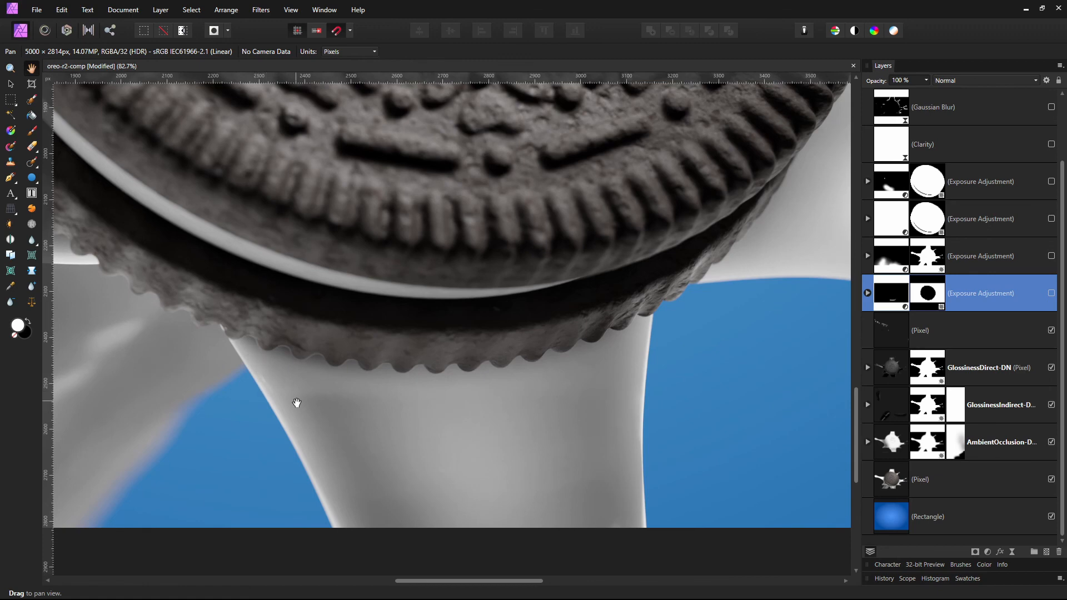
mouse_move(313, 410)
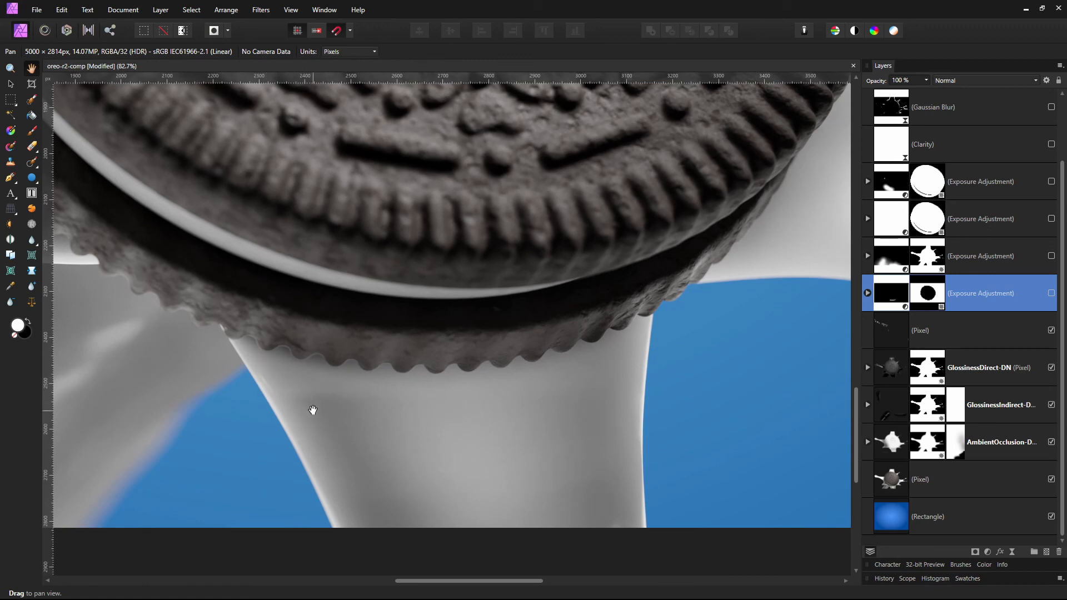
drag(314, 410, 323, 407)
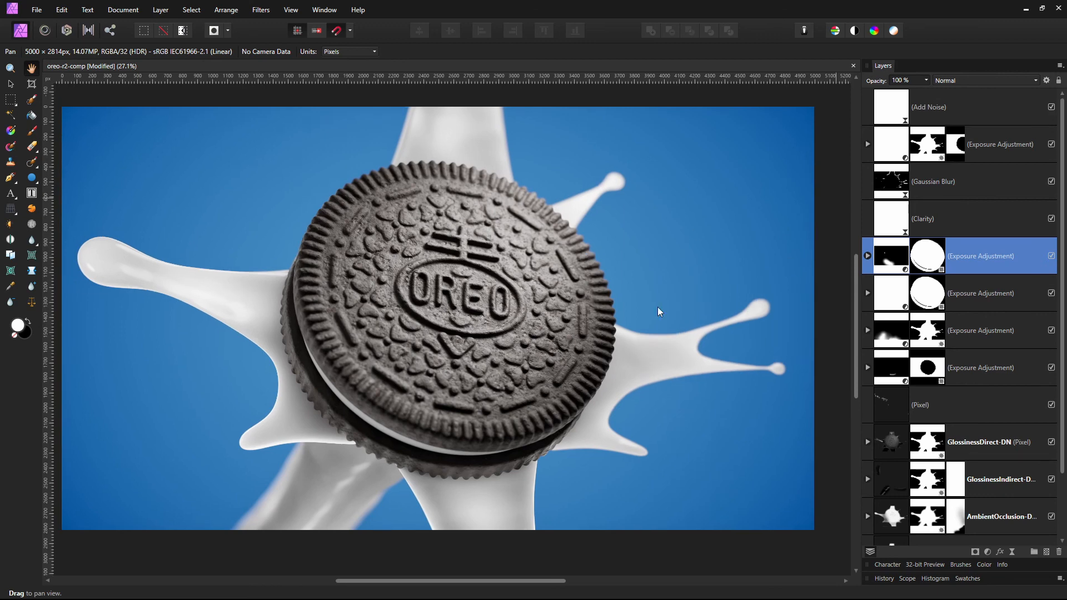
Push the 32-bit preview exposure brighter to check highlights, then return it to 0
scroll(down, 3)
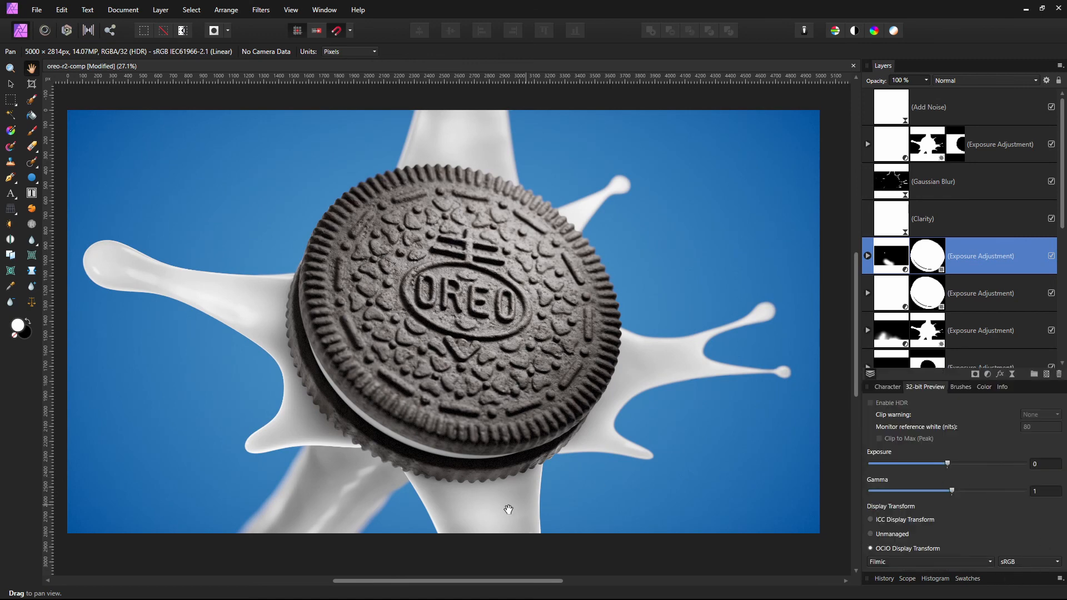
drag(927, 463, 1002, 463)
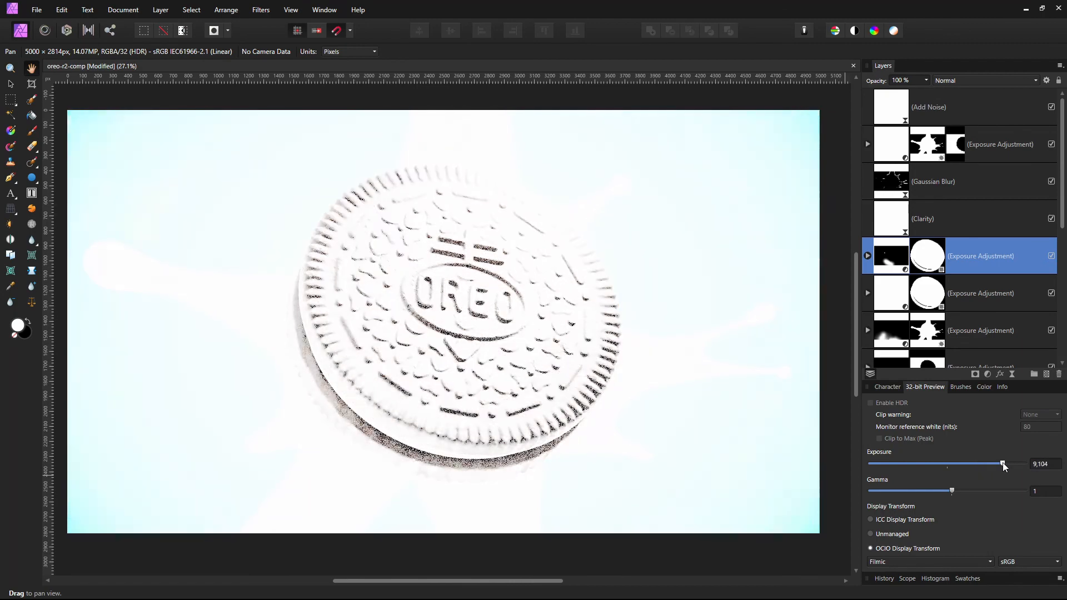
drag(1001, 465, 953, 464)
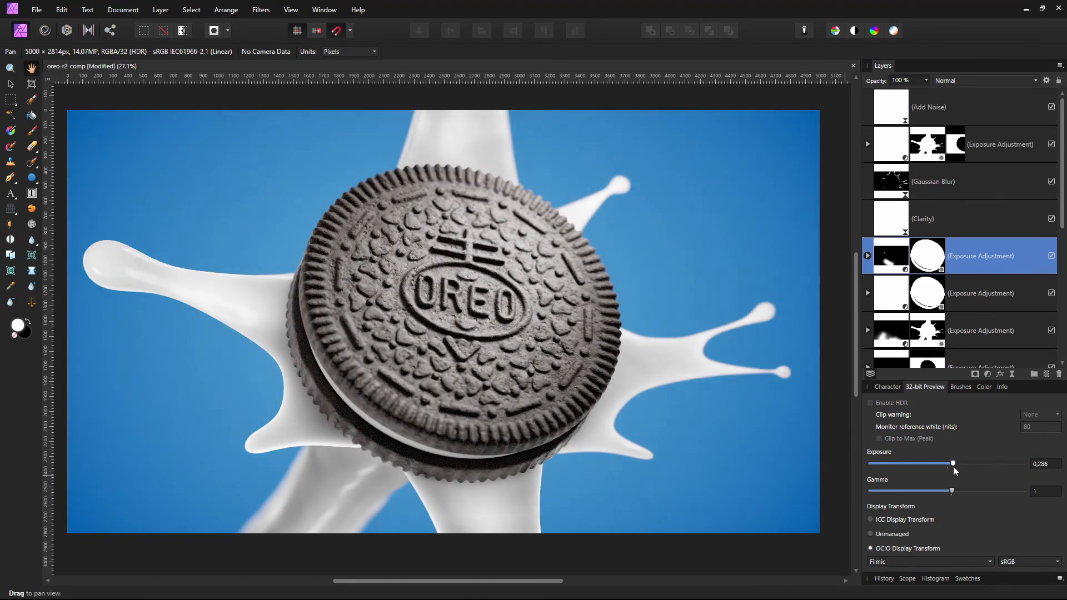
drag(952, 463, 945, 463)
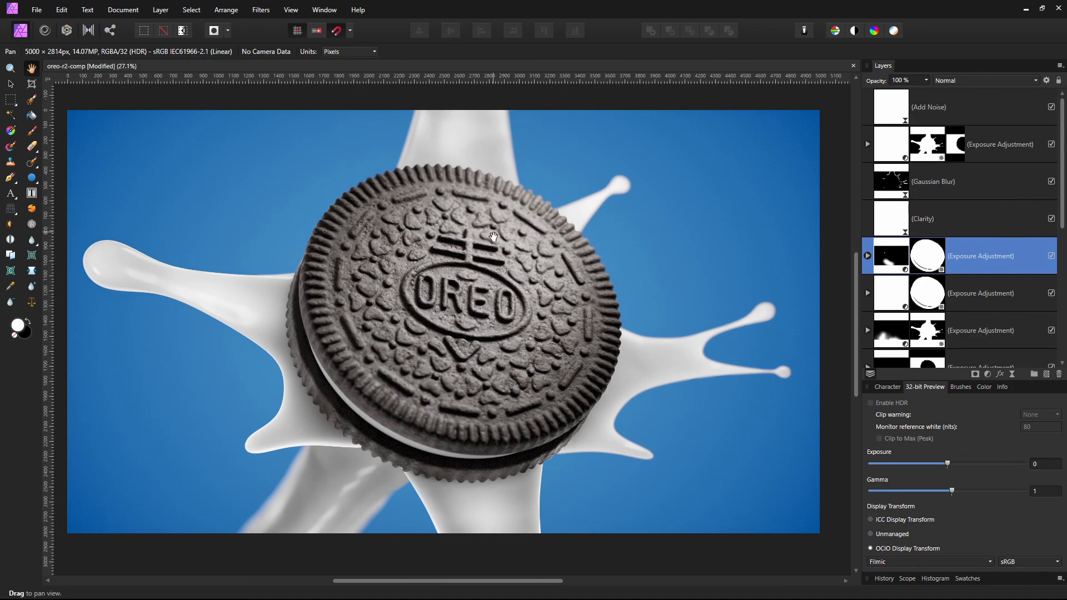
Lower the preview exposure to check shadows, then reset it to 0
drag(946, 463, 894, 463)
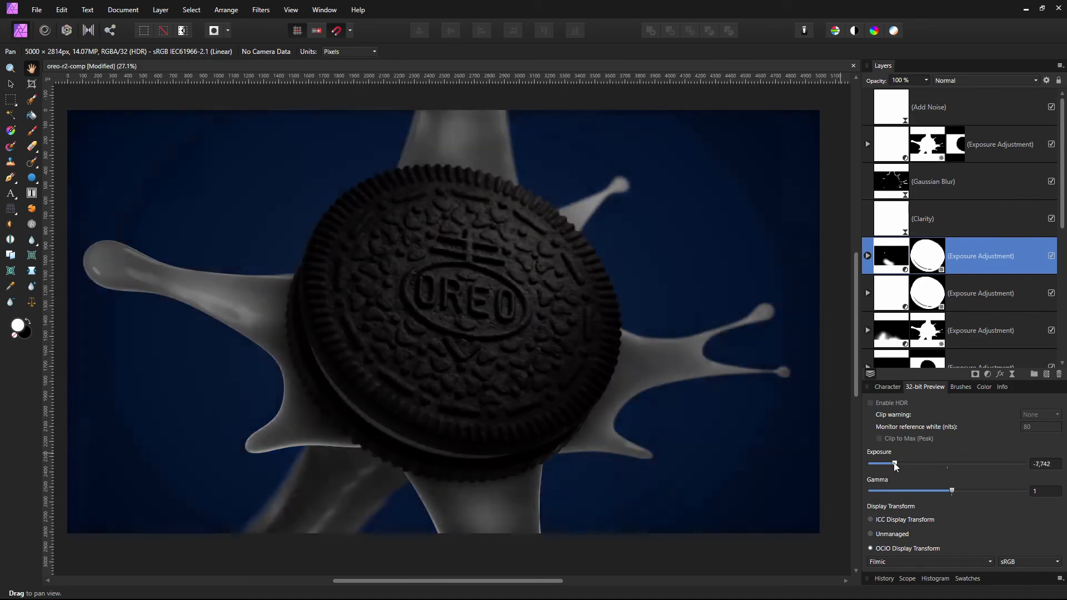
drag(893, 465, 955, 464)
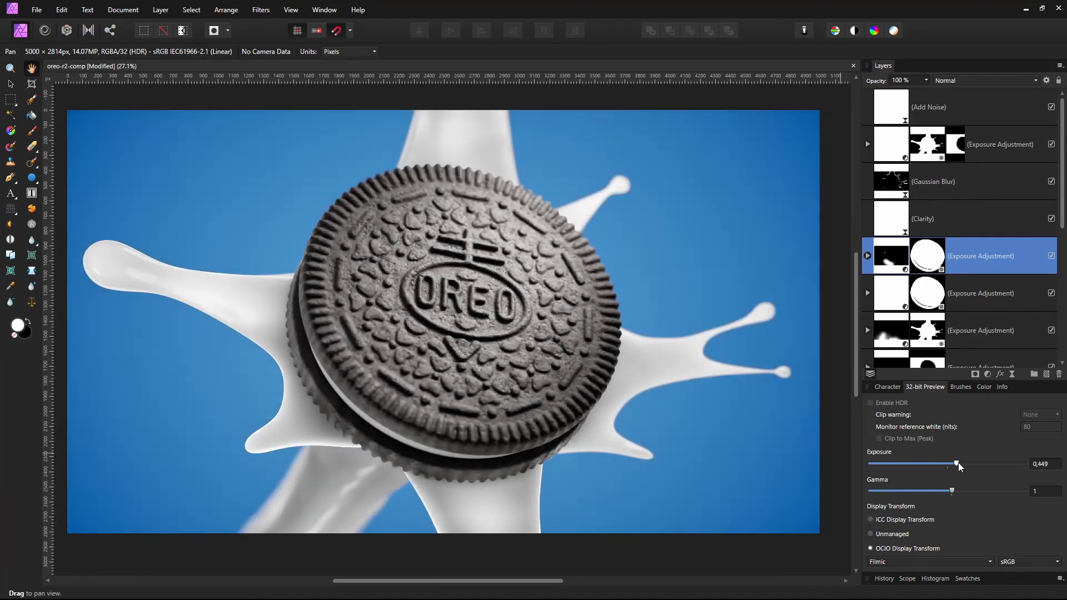
drag(956, 463, 945, 463)
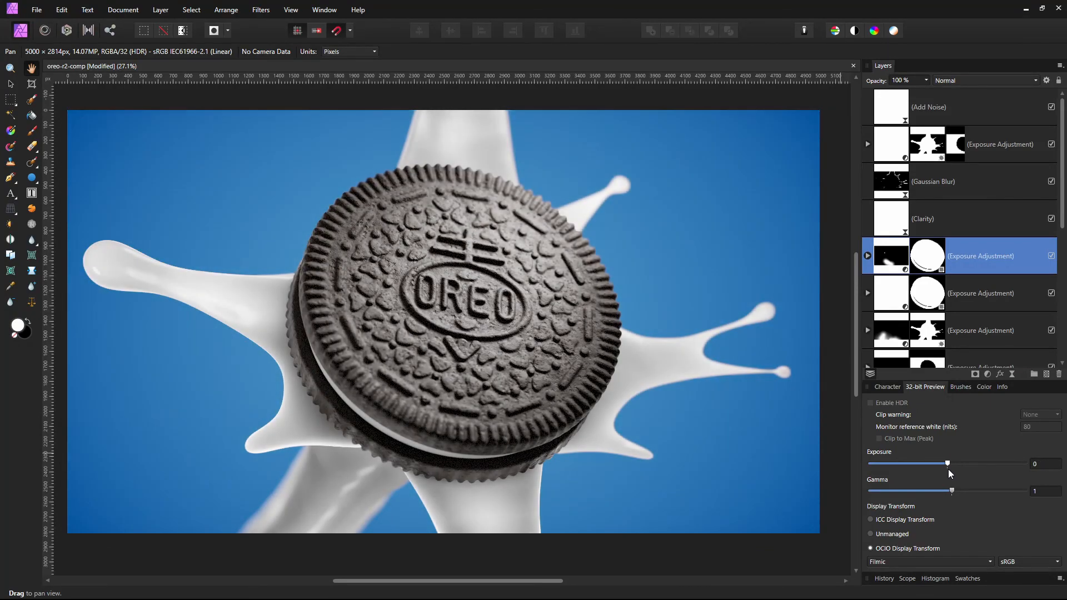
mouse_move(374, 378)
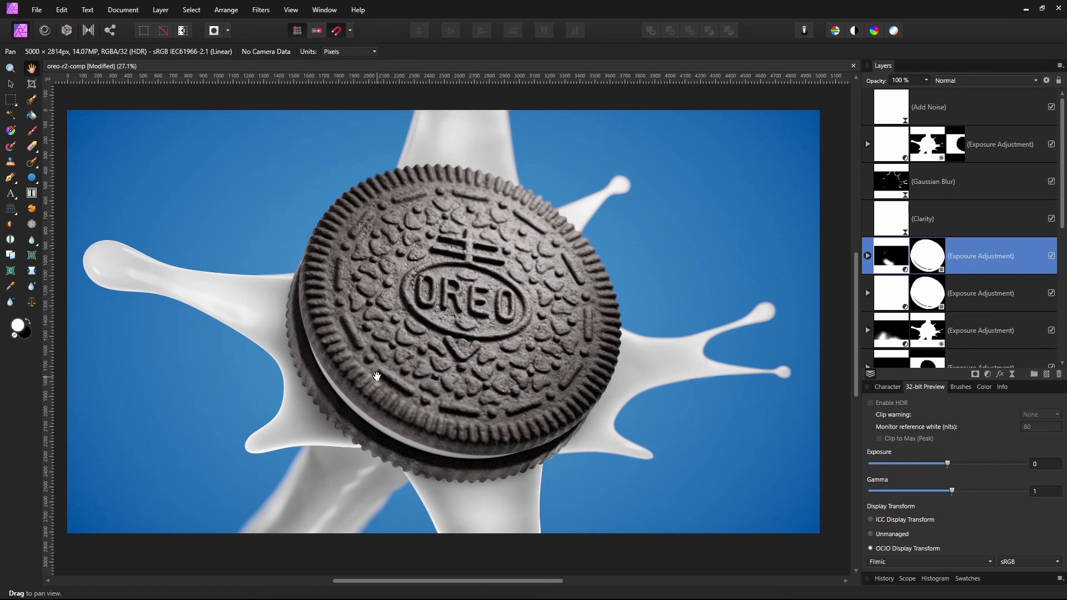
mouse_move(373, 380)
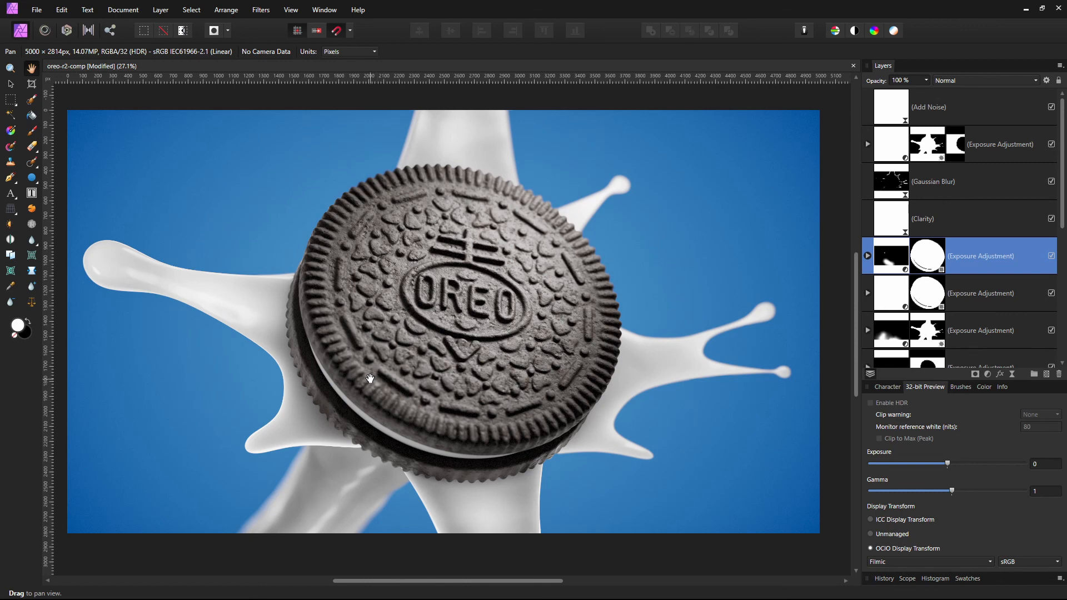